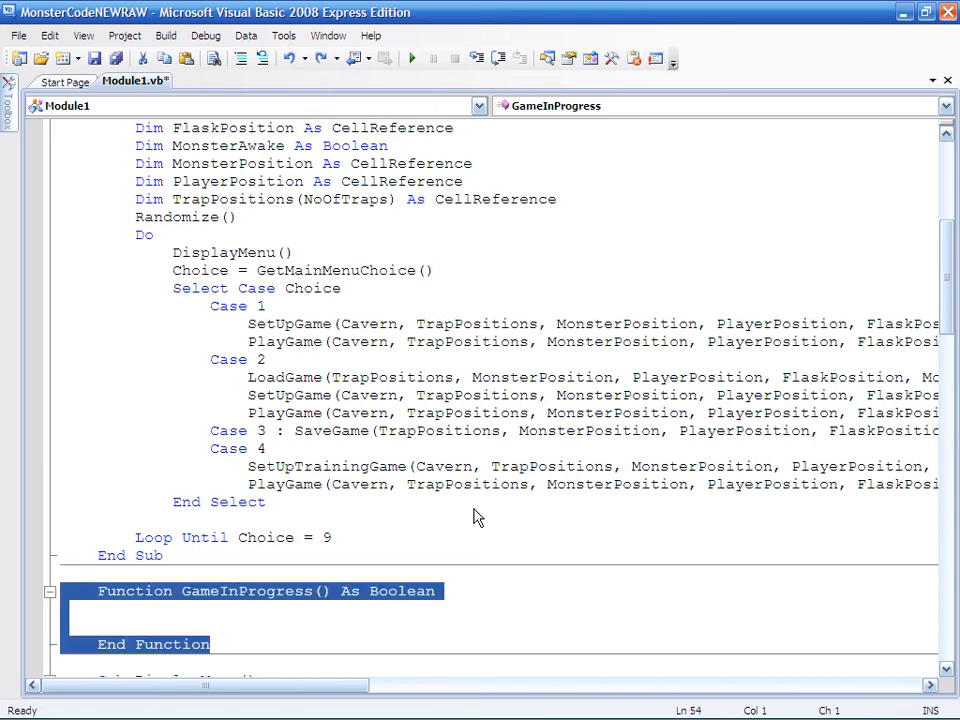
# Step: Add a game-in-progress test comment and a ByVal MonsterPosition As CellReference parameter to GameInProgress
pyautogui.scroll(-3)
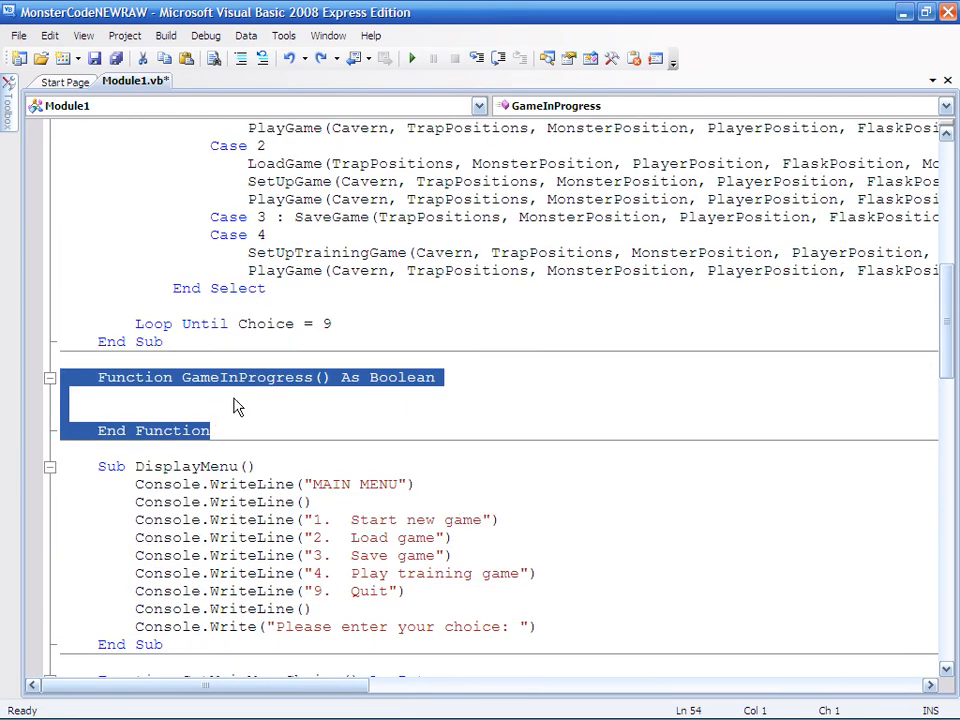
pyautogui.moveTo(405, 390)
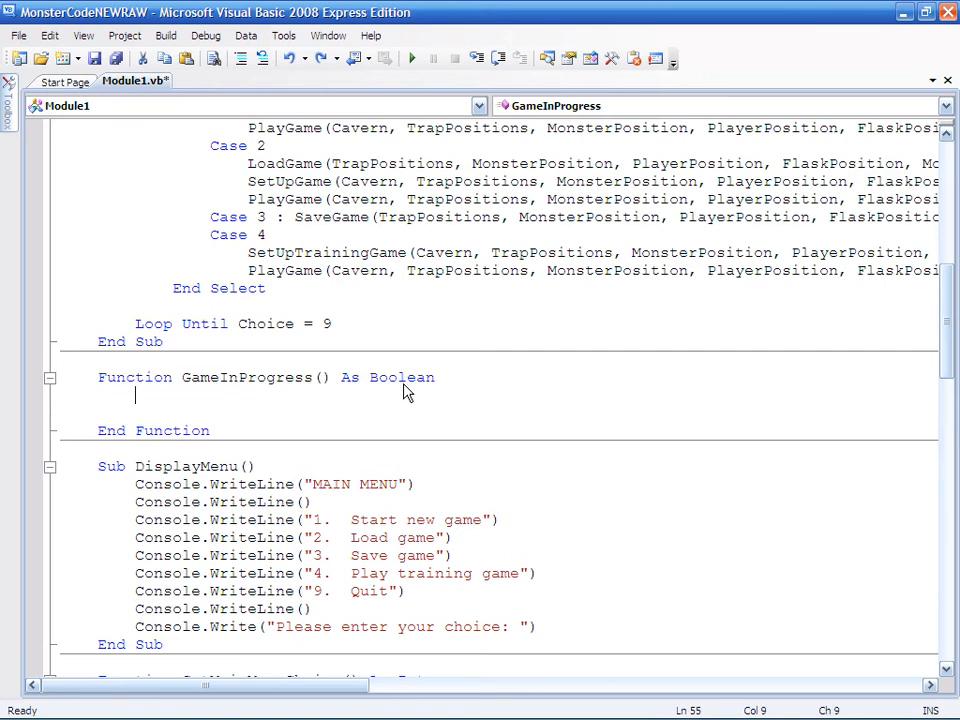
pyautogui.write("' using monsterposition as a test to see if game in progress")
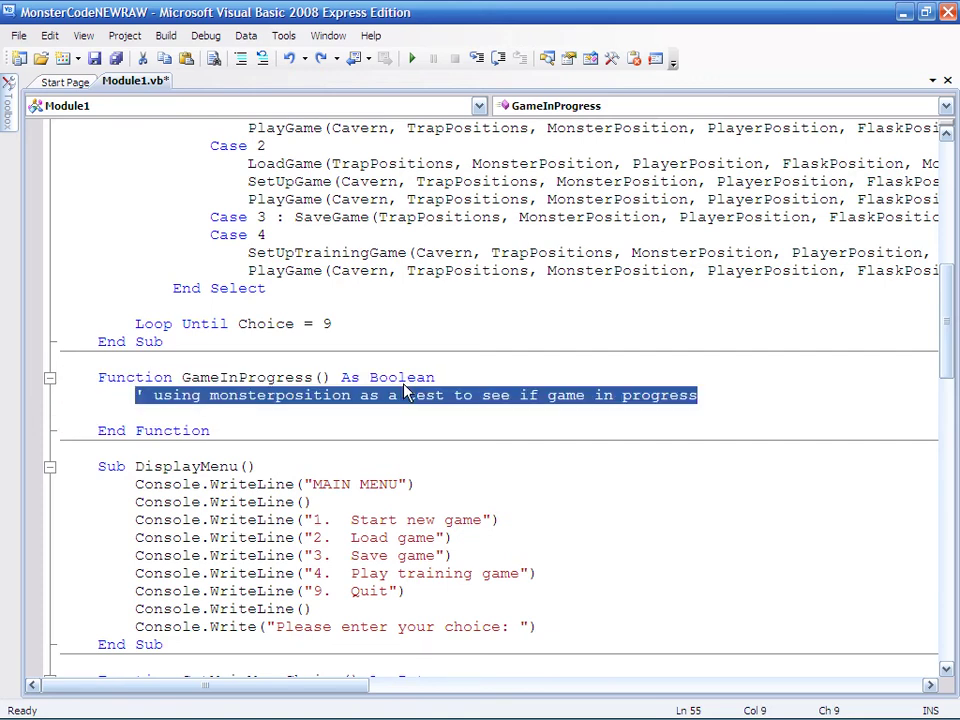
pyautogui.write('ByVal MonsterPosition As CellReference')
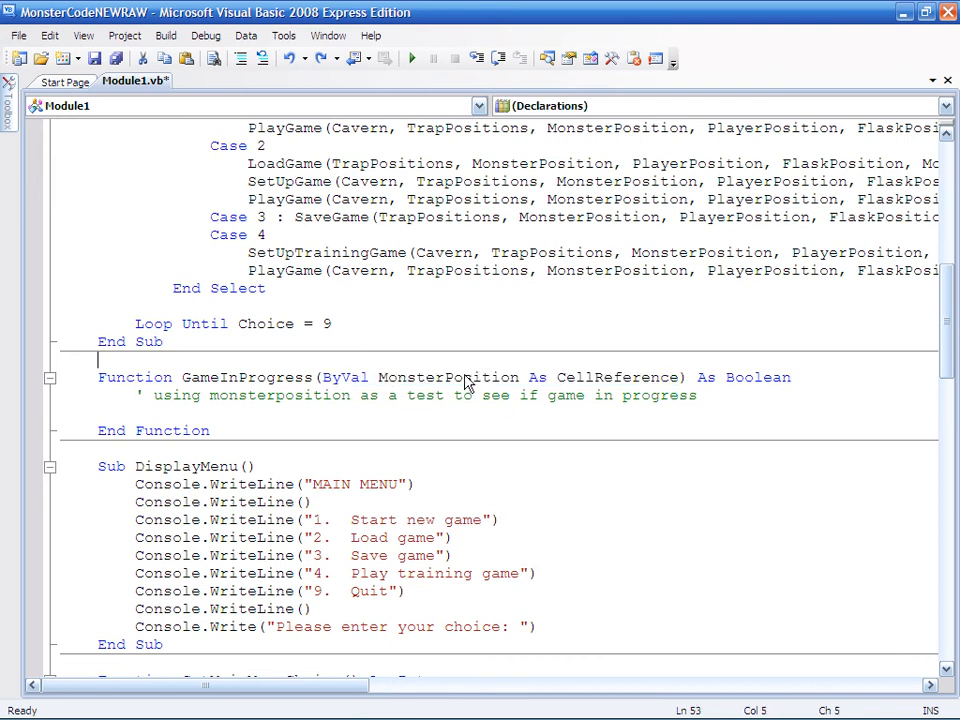
pyautogui.moveTo(533, 392)
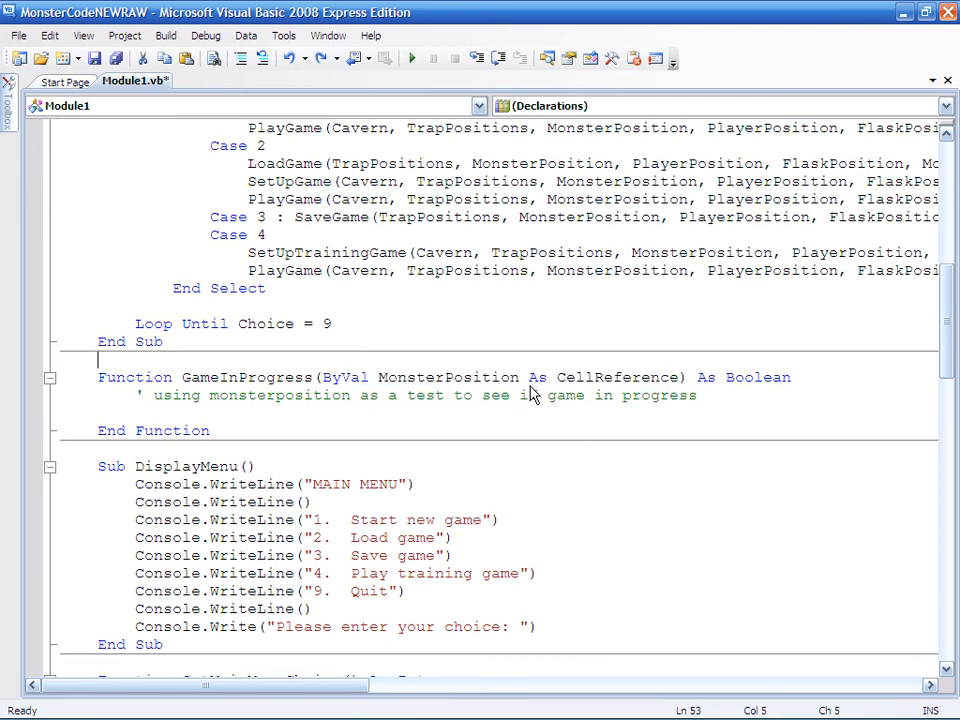
pyautogui.moveTo(622, 377)
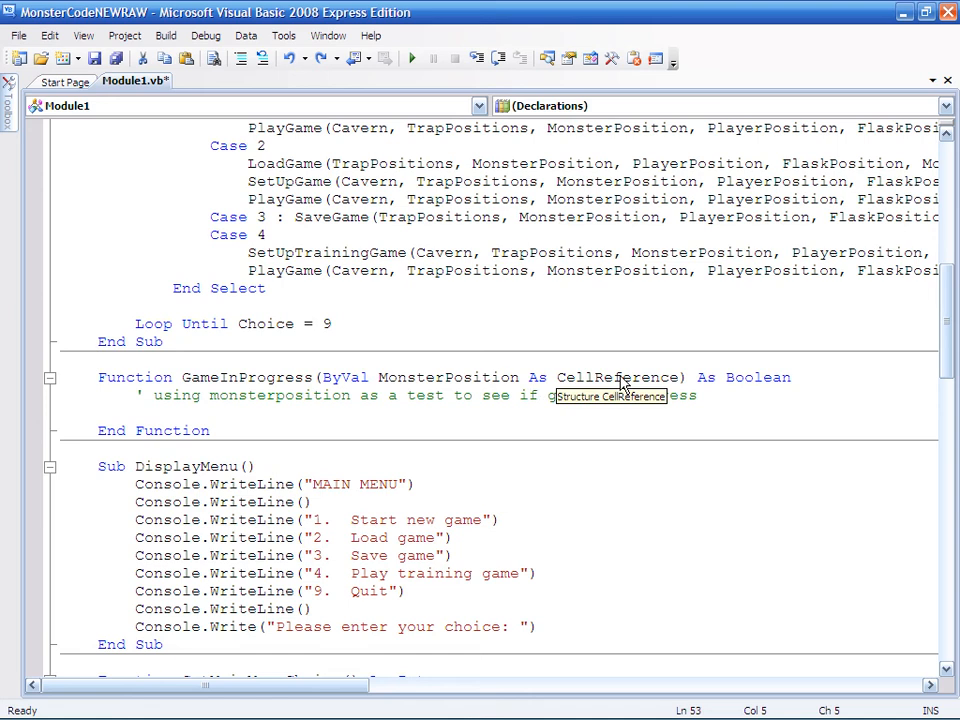
pyautogui.moveTo(755, 415)
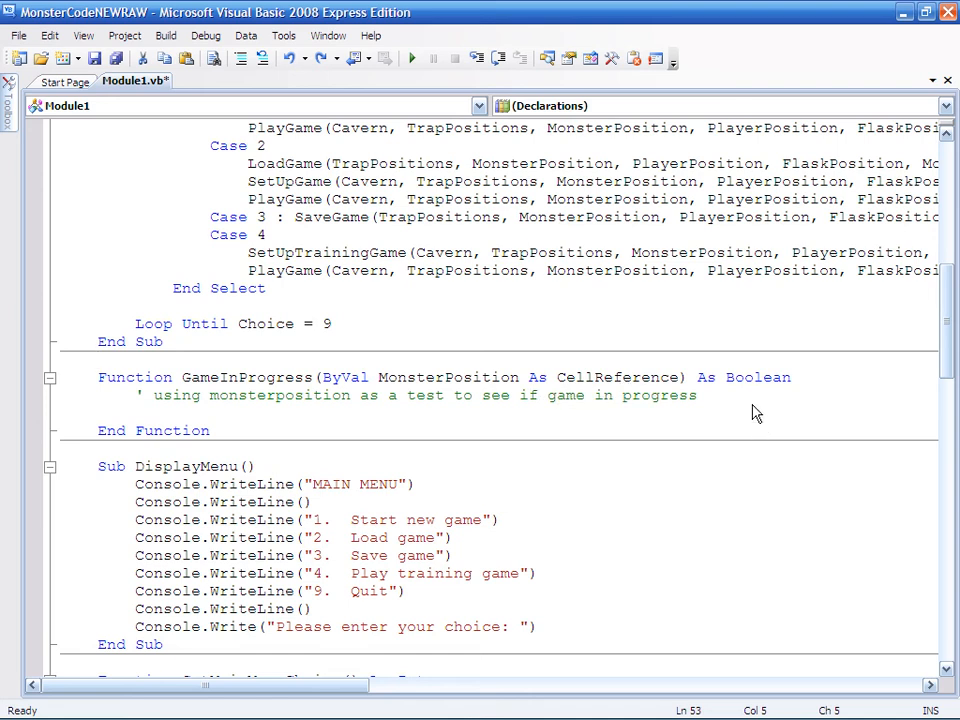
# Step: Write the GameInProgress body: True if MonsterPosition.NoOfCellsEast <> 0, otherwise False
pyautogui.click(698, 395)
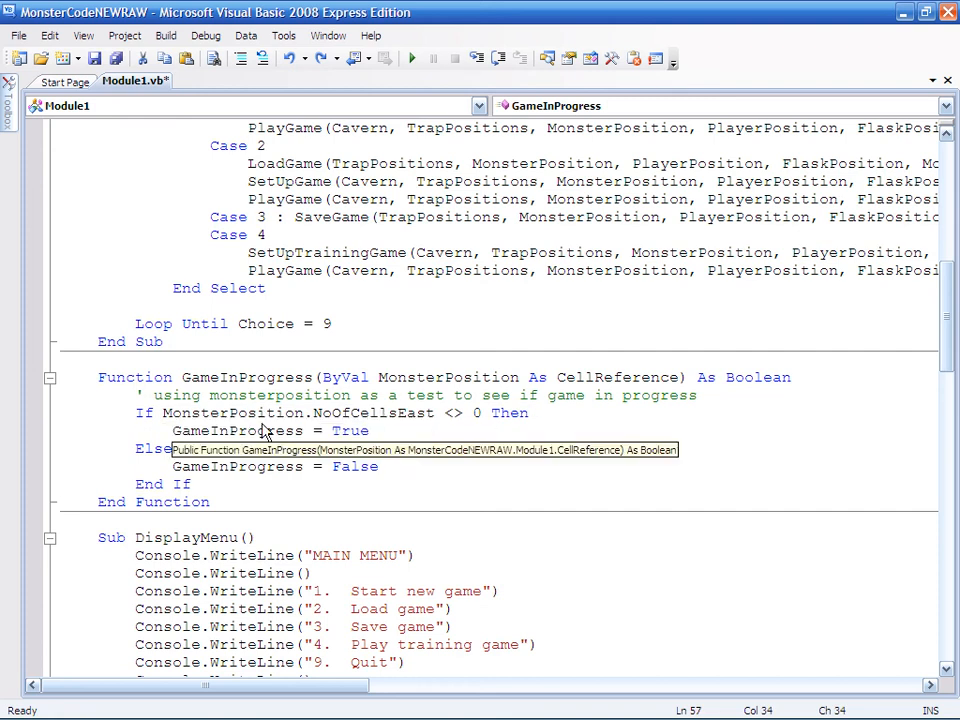
pyautogui.moveTo(175, 478)
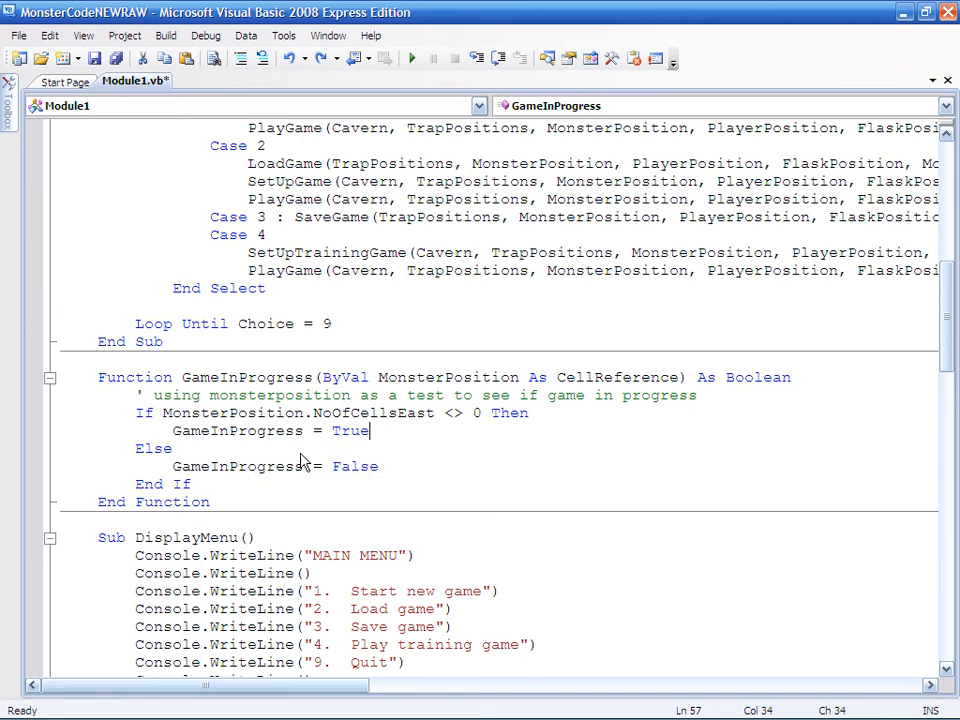
pyautogui.moveTo(263, 388)
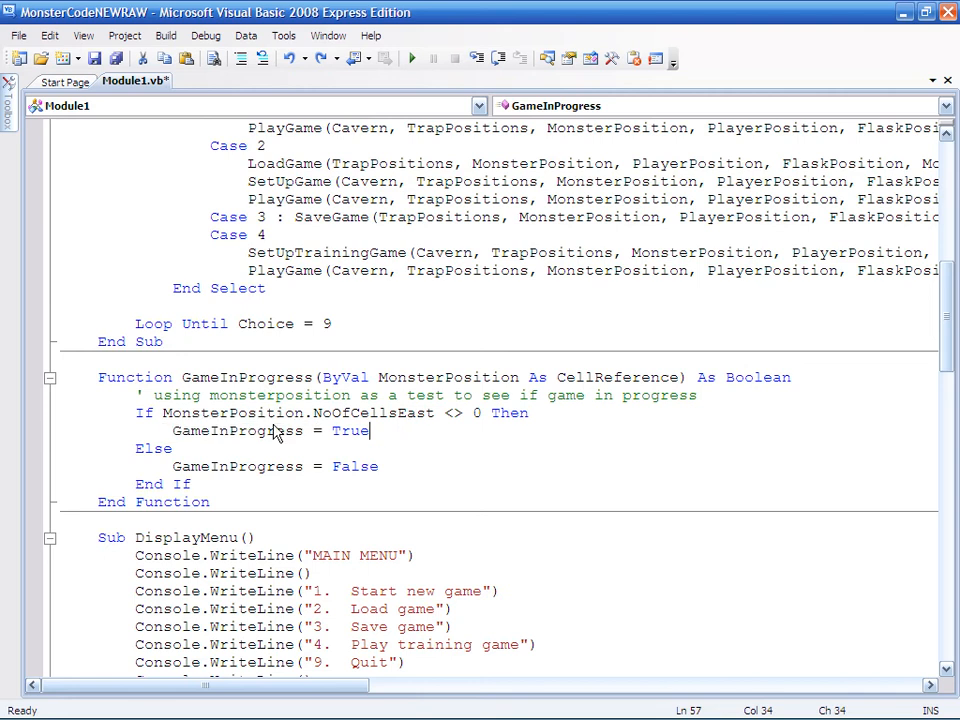
pyautogui.moveTo(490, 440)
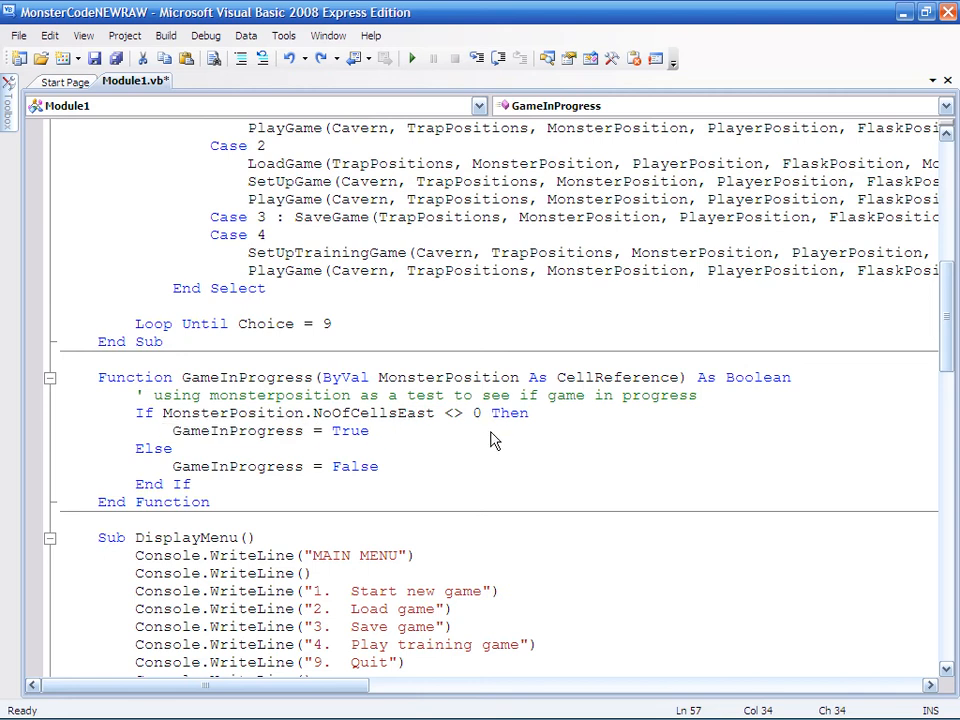
pyautogui.moveTo(628, 396)
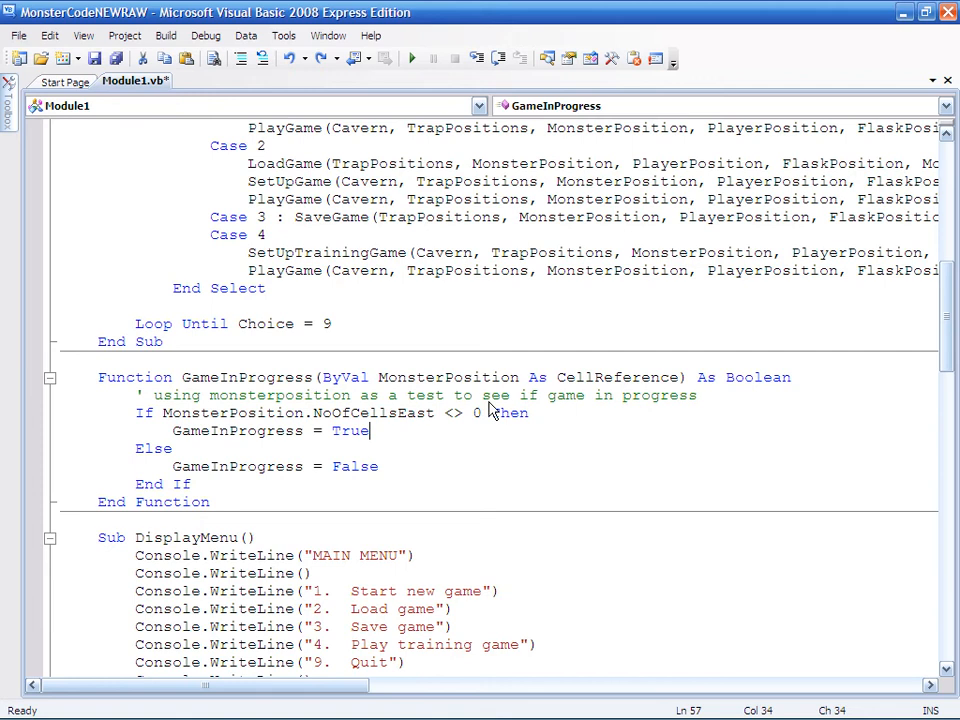
pyautogui.moveTo(560, 435)
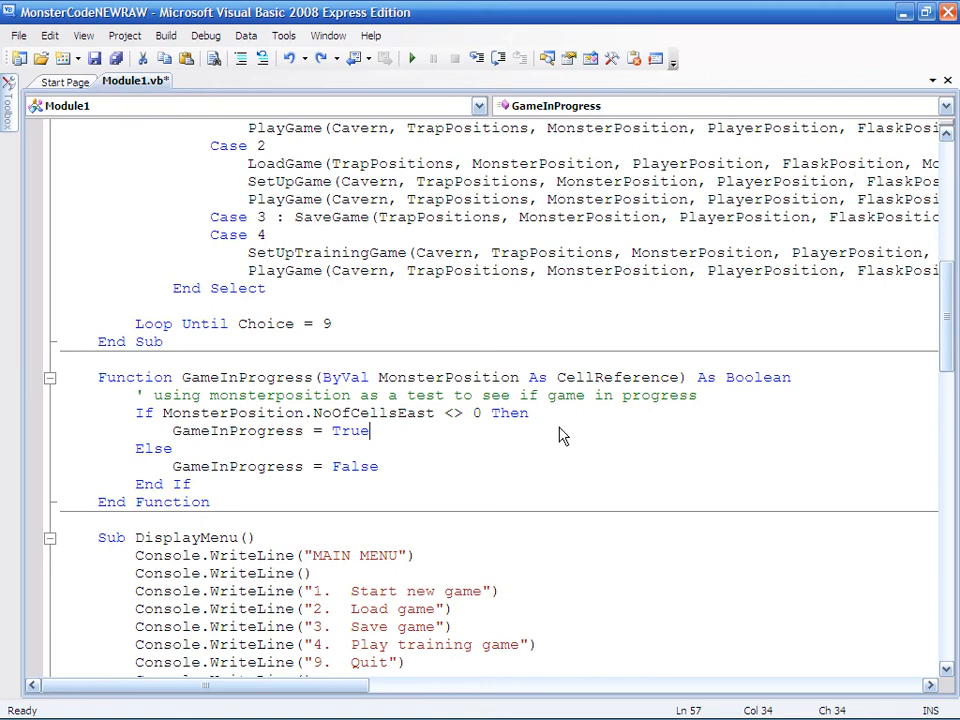
# Step: Add 'If GameInProgress(MonsterPosition) Then Console.WriteLine("5. Resume game")' to DisplayMenu
pyautogui.scroll(-3)
pyautogui.write('If GameInProgress(MonsterPosition) Then Console.WriteLine("5.  Resume game")')
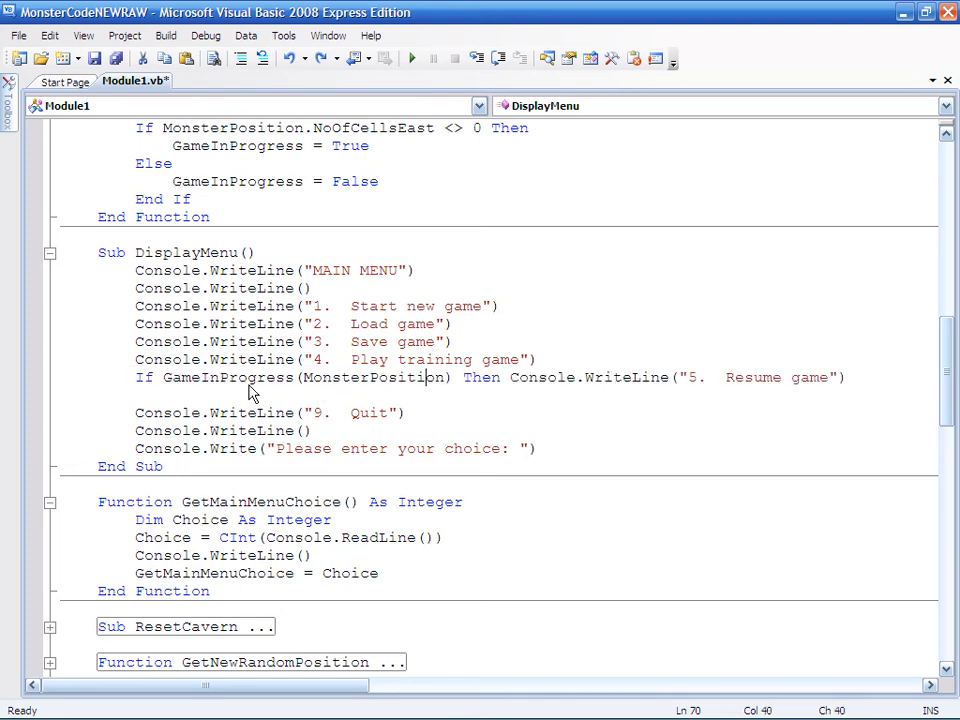
pyautogui.moveTo(360, 387)
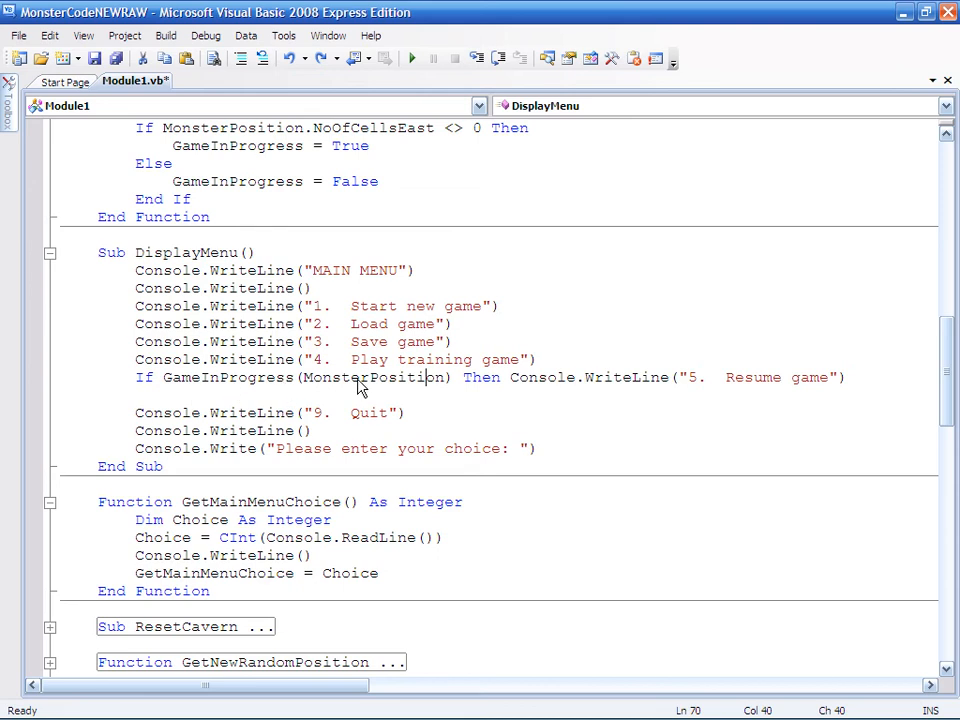
pyautogui.moveTo(508, 400)
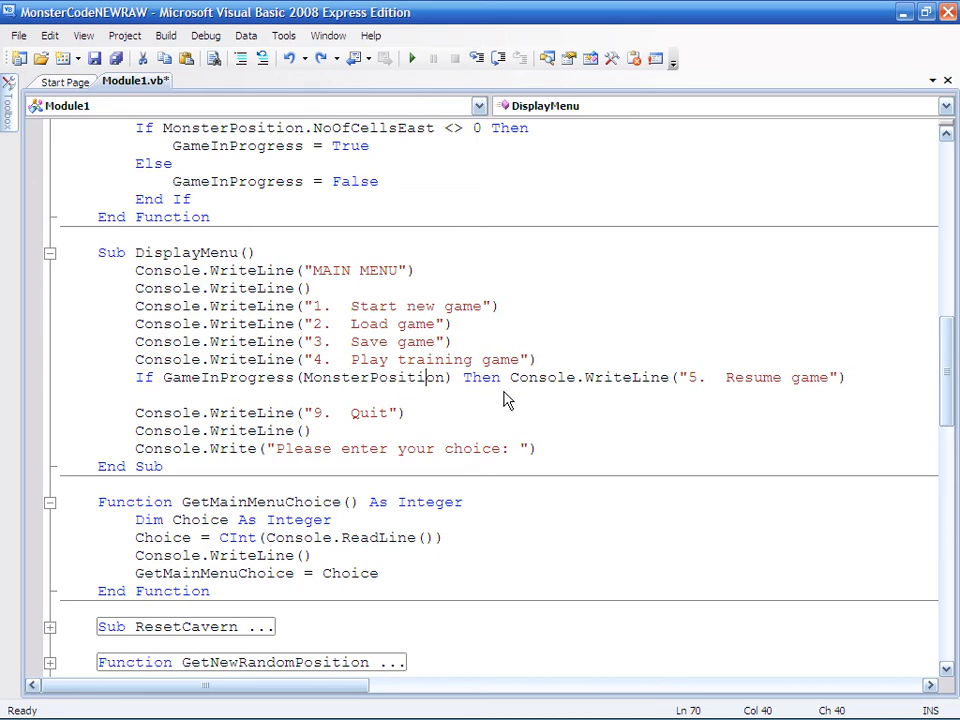
pyautogui.moveTo(720, 398)
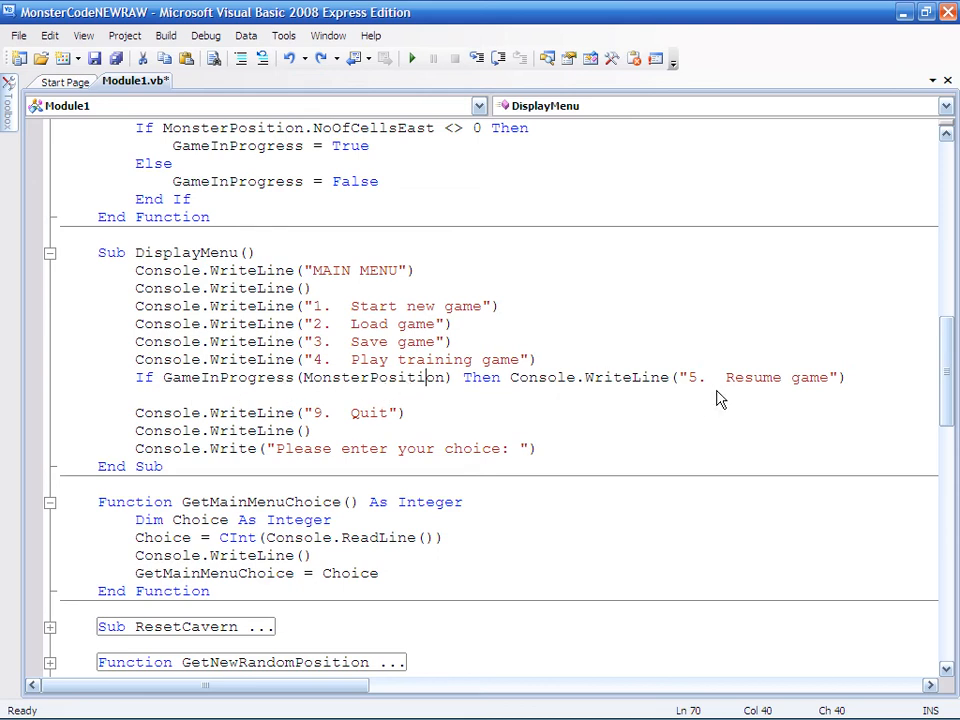
pyautogui.moveTo(723, 421)
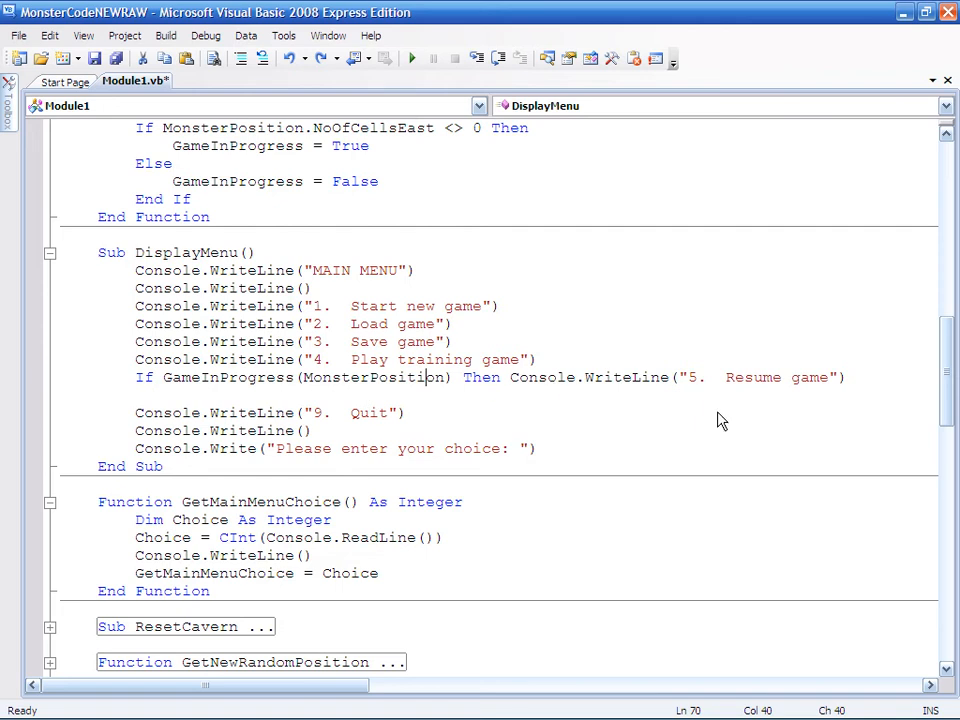
pyautogui.moveTo(735, 390)
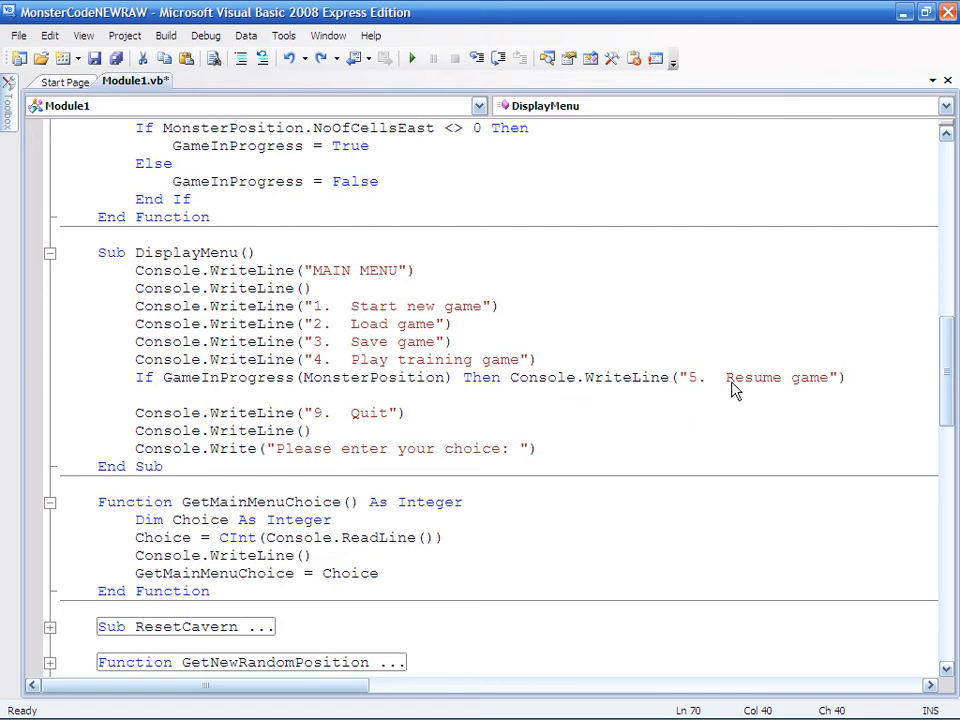
pyautogui.moveTo(830, 388)
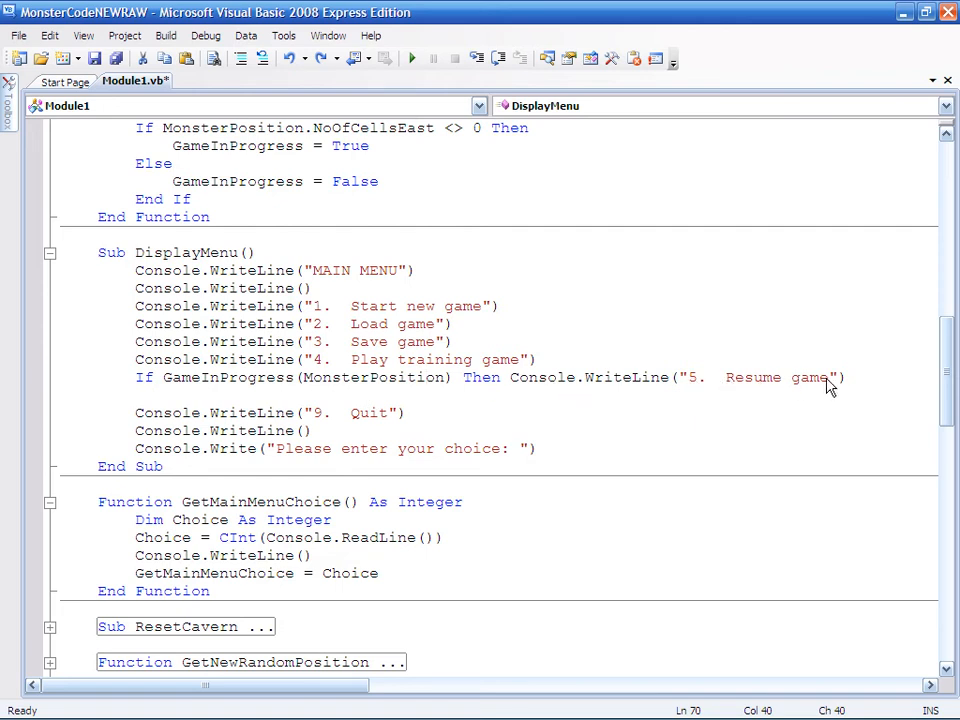
pyautogui.moveTo(258, 386)
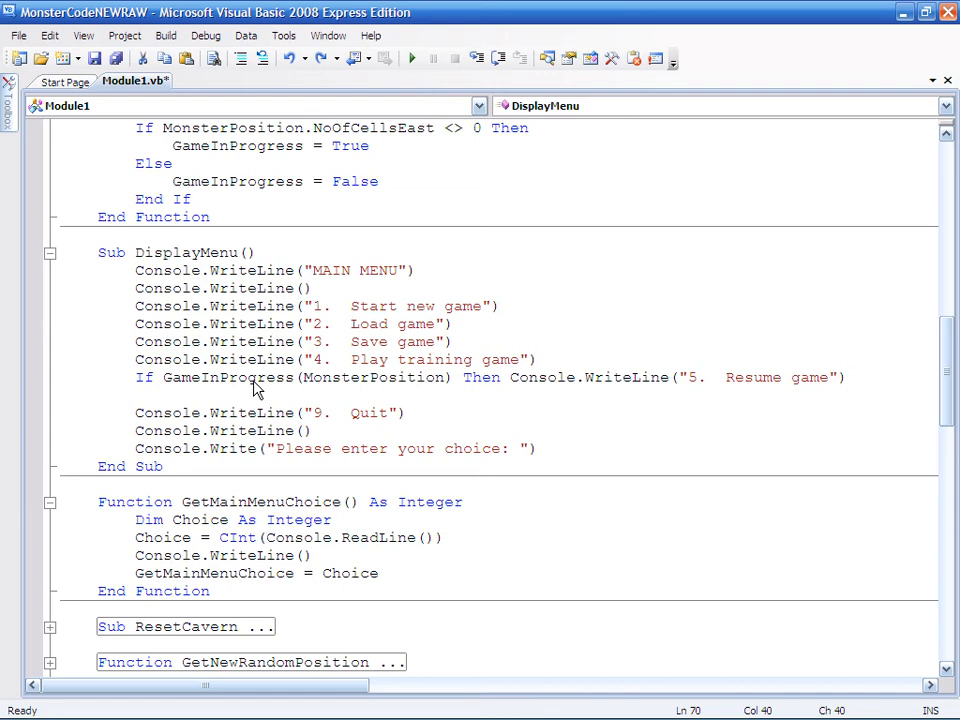
pyautogui.doubleClick(228, 377)
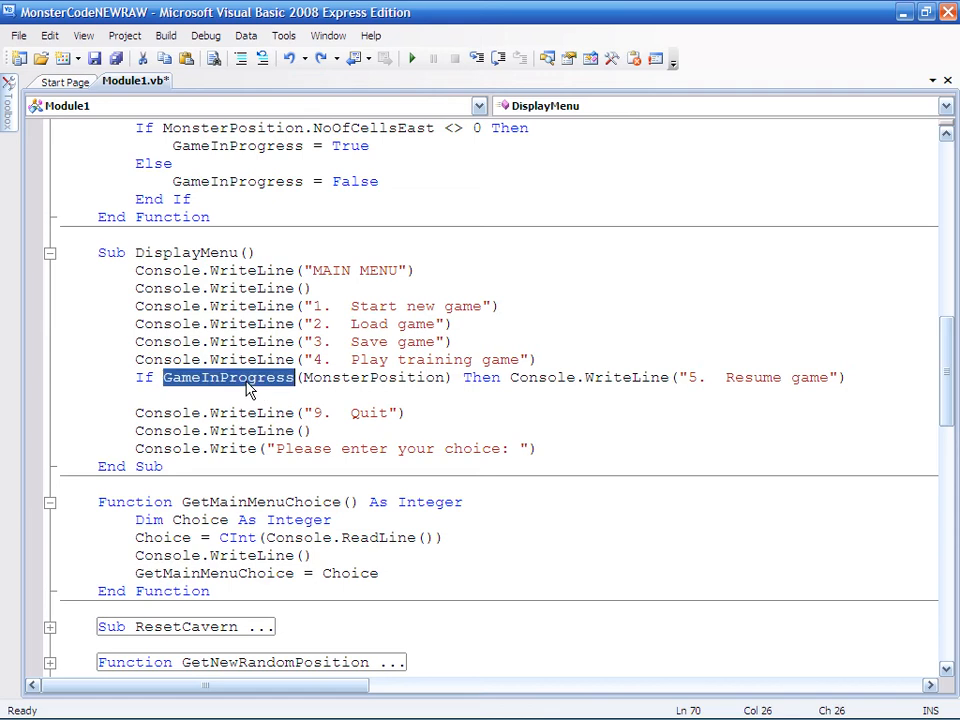
pyautogui.moveTo(425, 360)
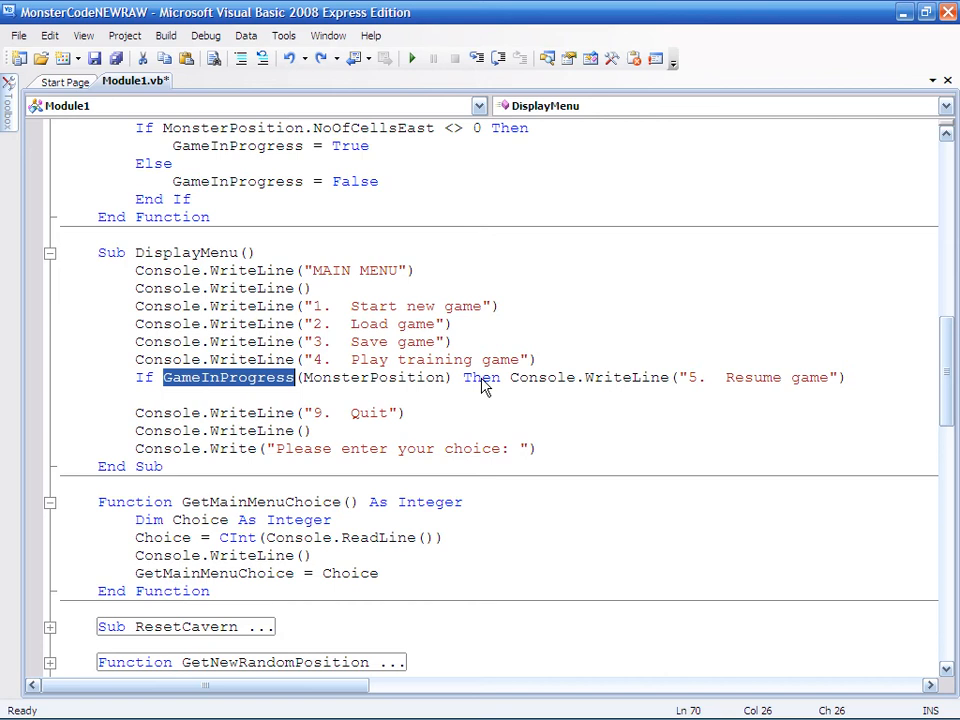
pyautogui.moveTo(250, 405)
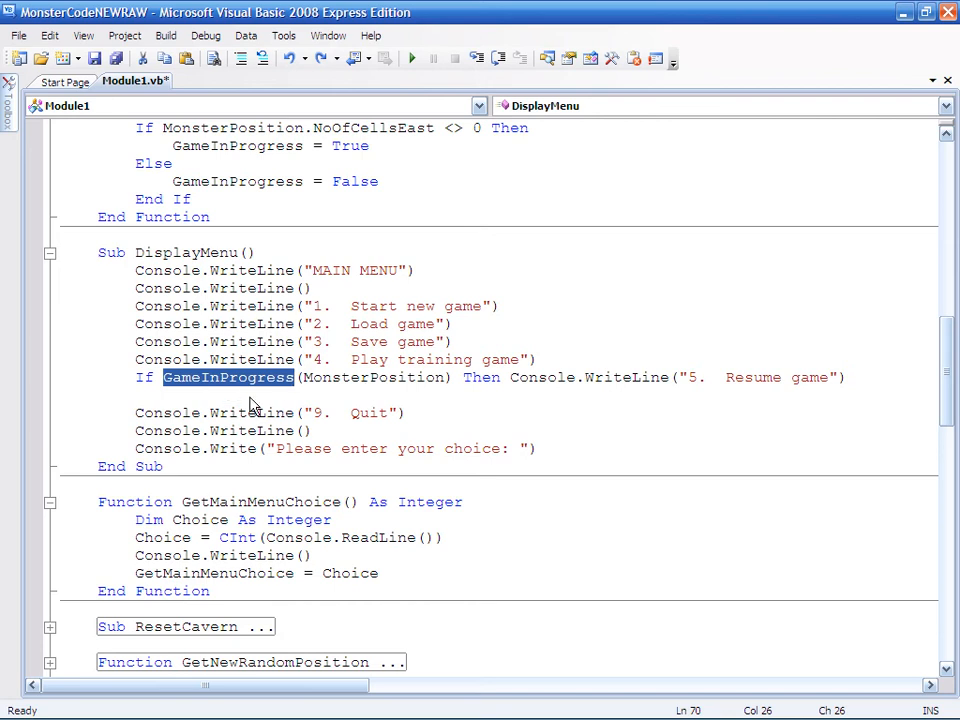
pyautogui.moveTo(253, 375)
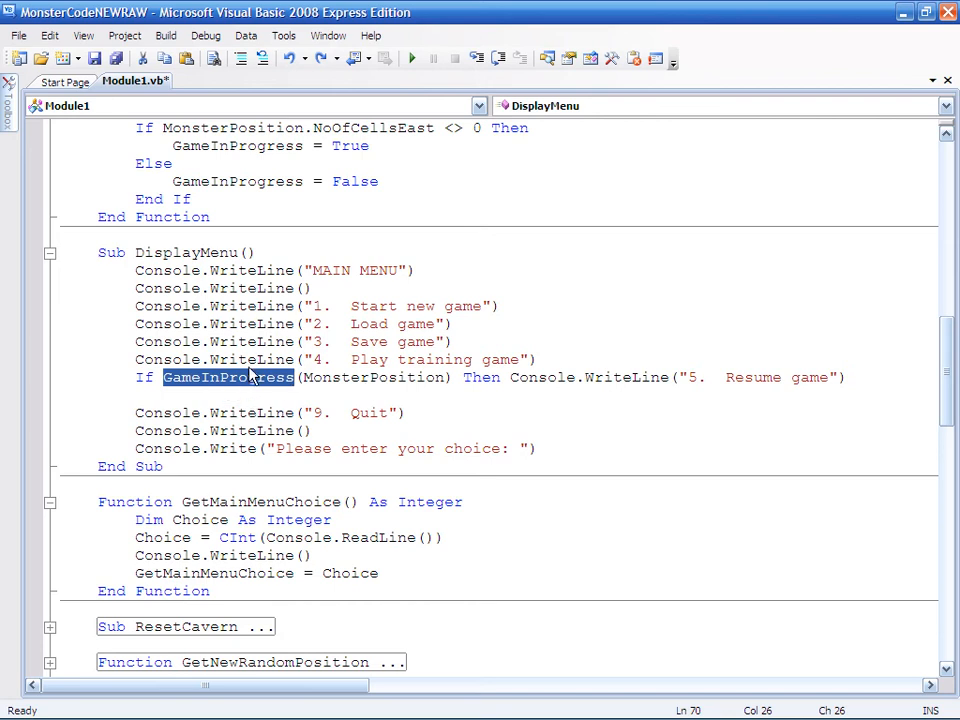
pyautogui.moveTo(367, 388)
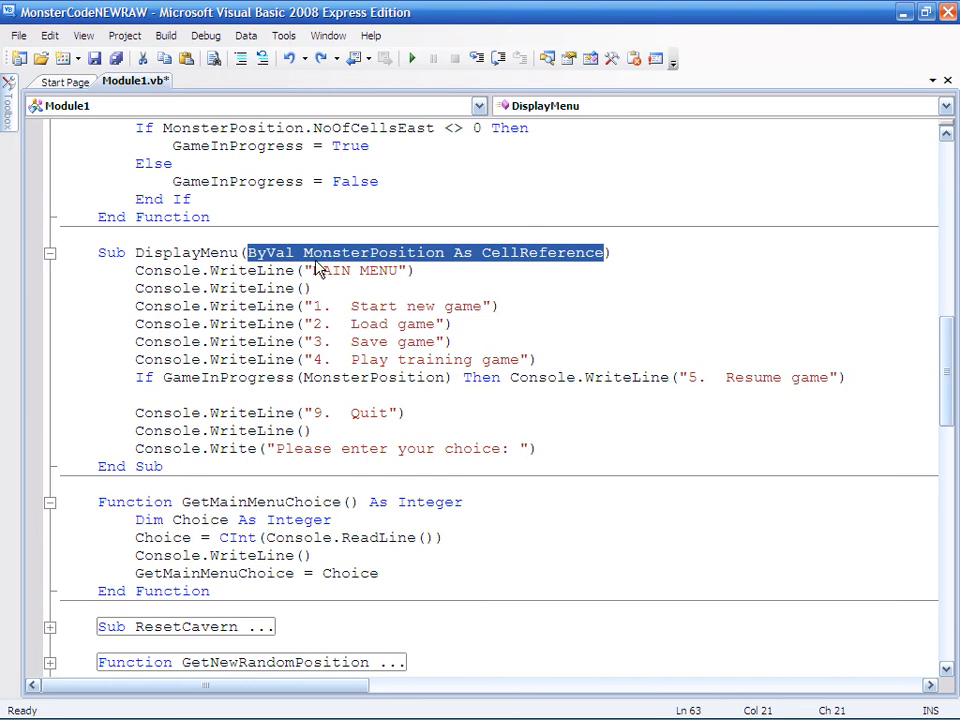
pyautogui.moveTo(393, 263)
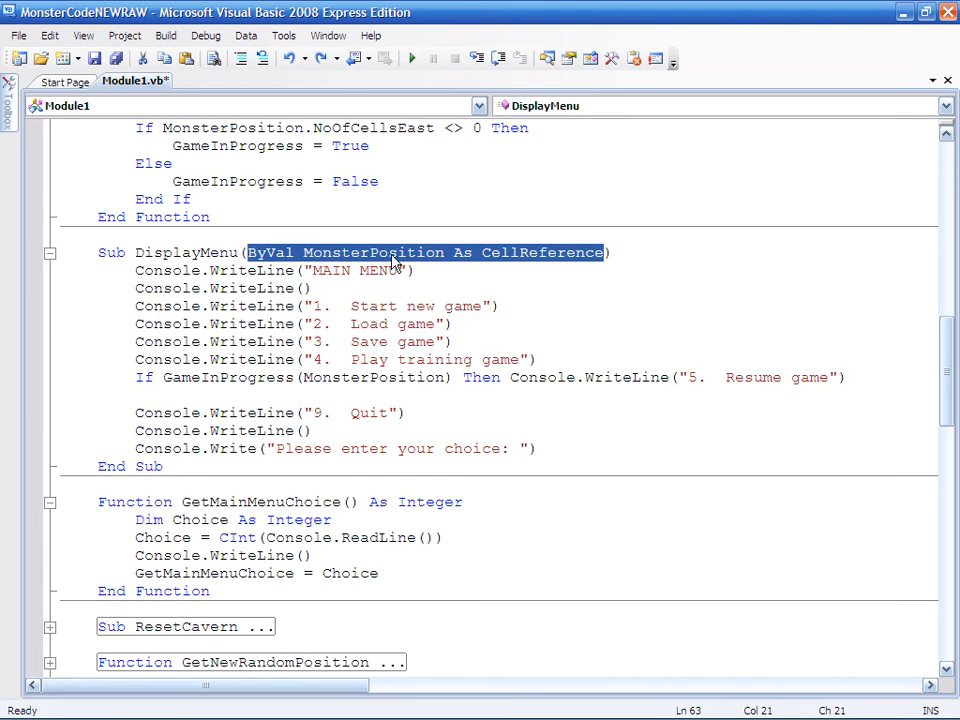
# Step: Change the header to Sub DisplayMenu(ByVal MonsterPosition As CellReference)
pyautogui.click(350, 270)
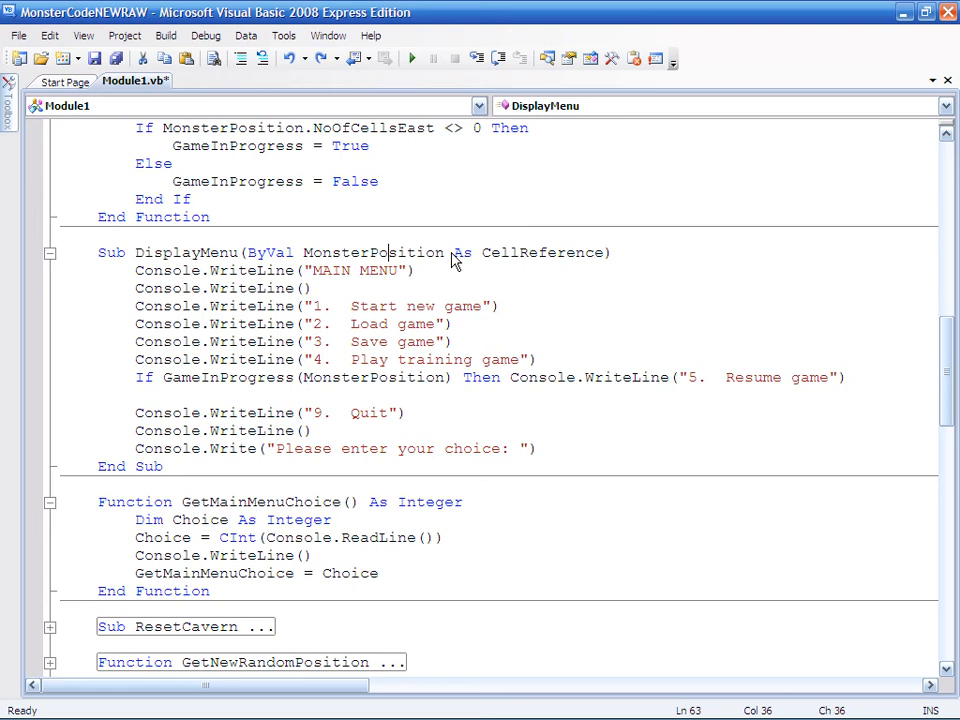
pyautogui.moveTo(393, 380)
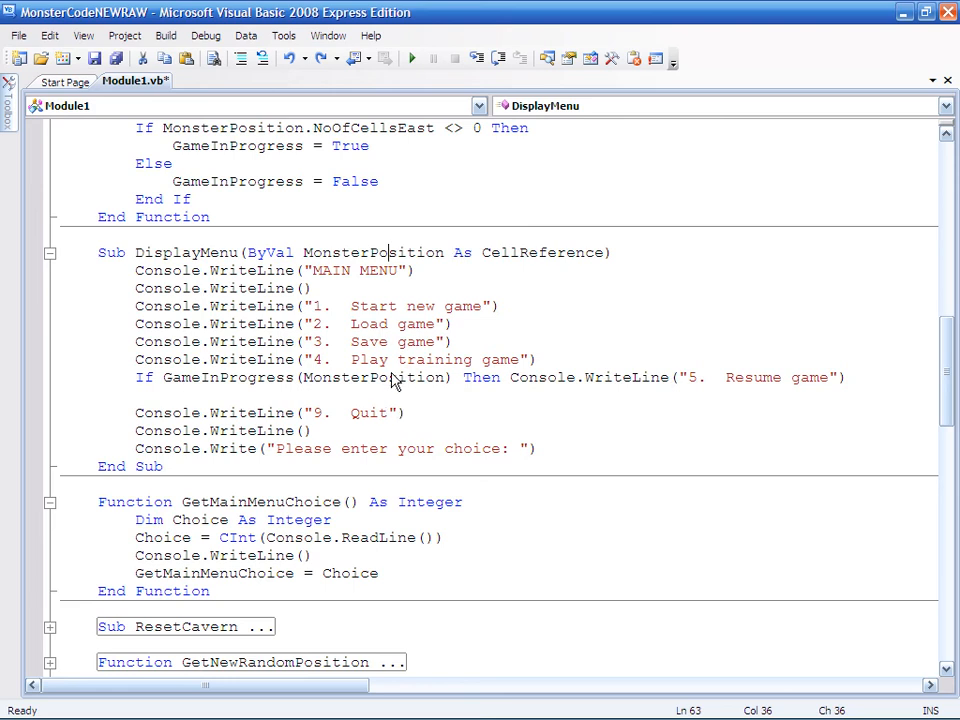
pyautogui.moveTo(217, 259)
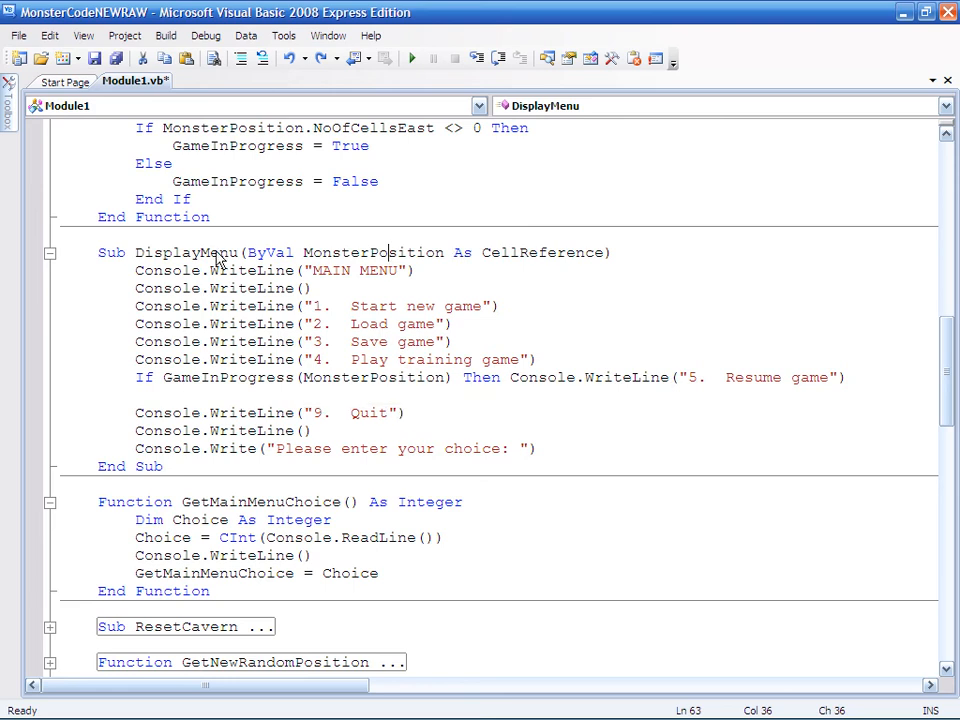
pyautogui.moveTo(190, 270)
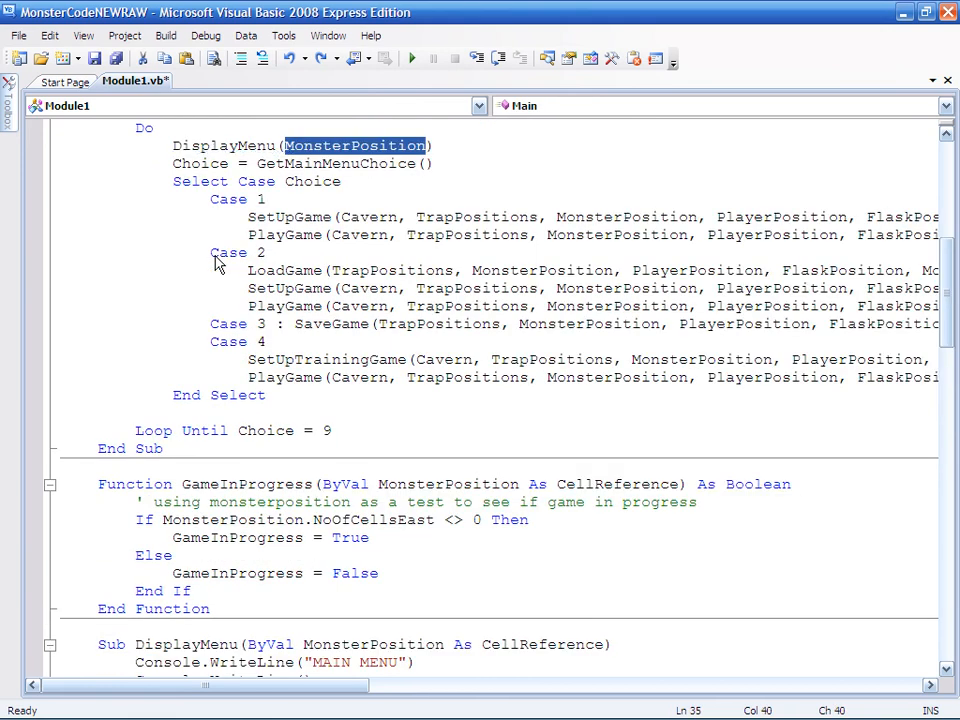
# Step: Change Main's loop call to DisplayMenu(MonsterPosition), then review the declarations and GameInProgress
pyautogui.click(320, 163)
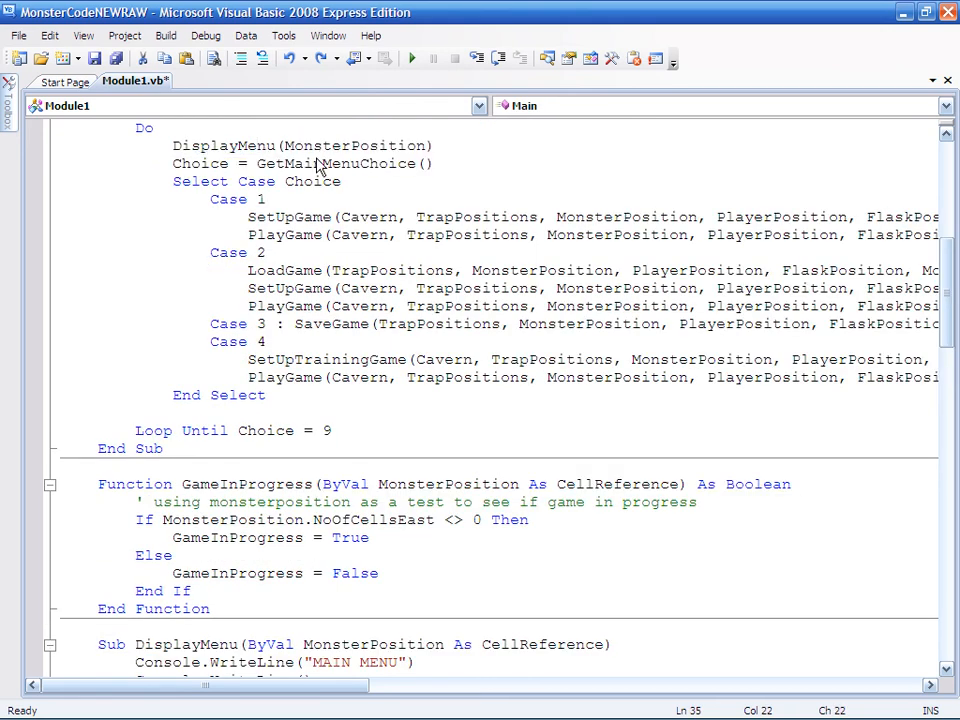
pyautogui.moveTo(390, 146)
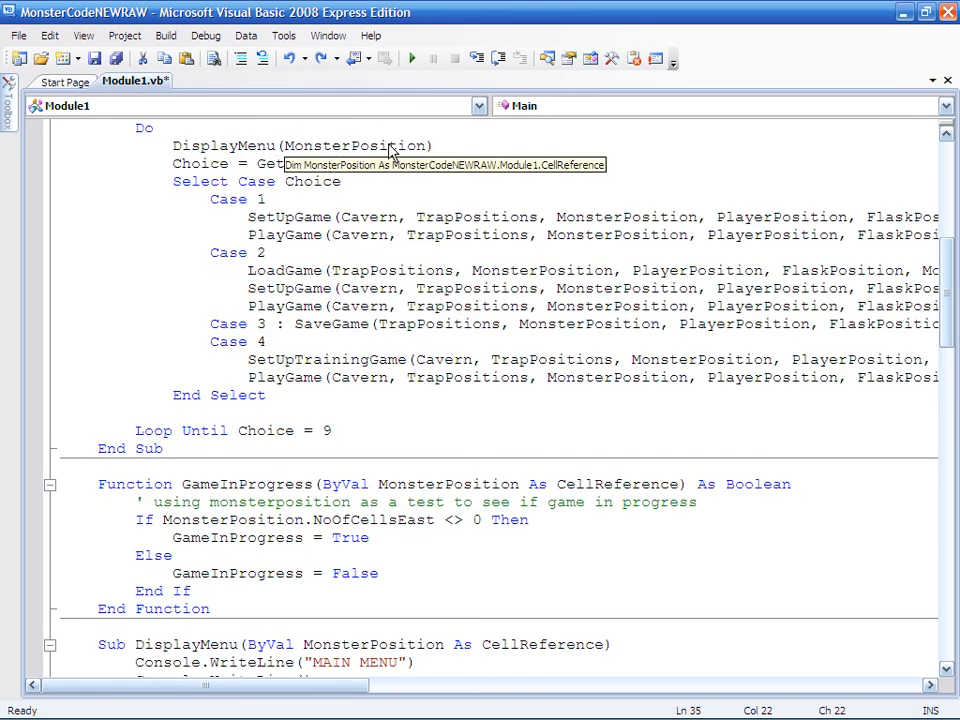
pyautogui.scroll(3)
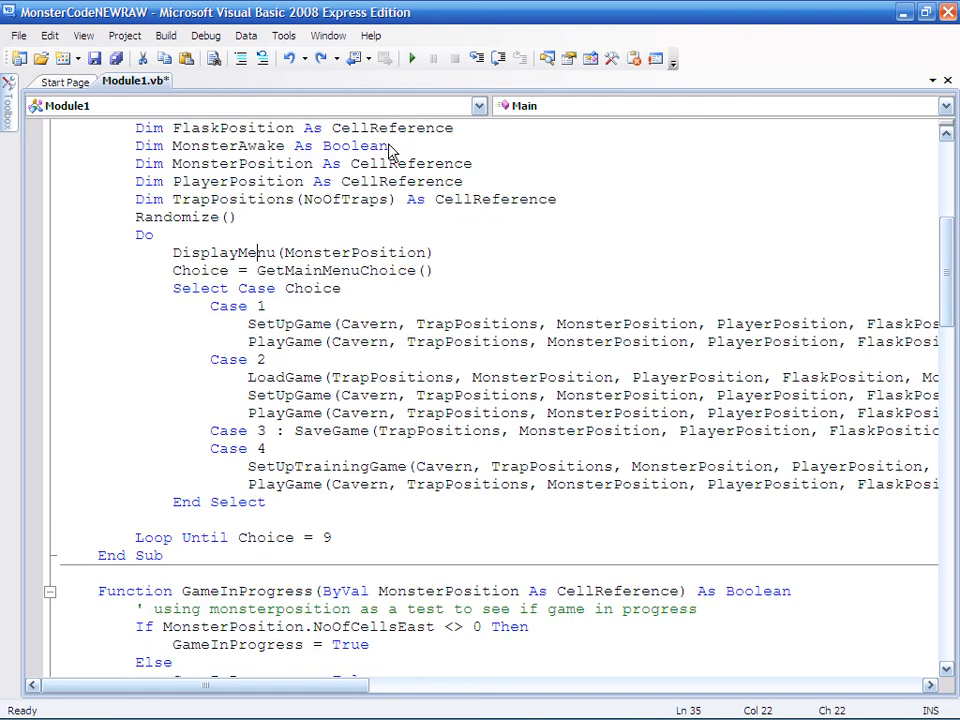
pyautogui.scroll(3)
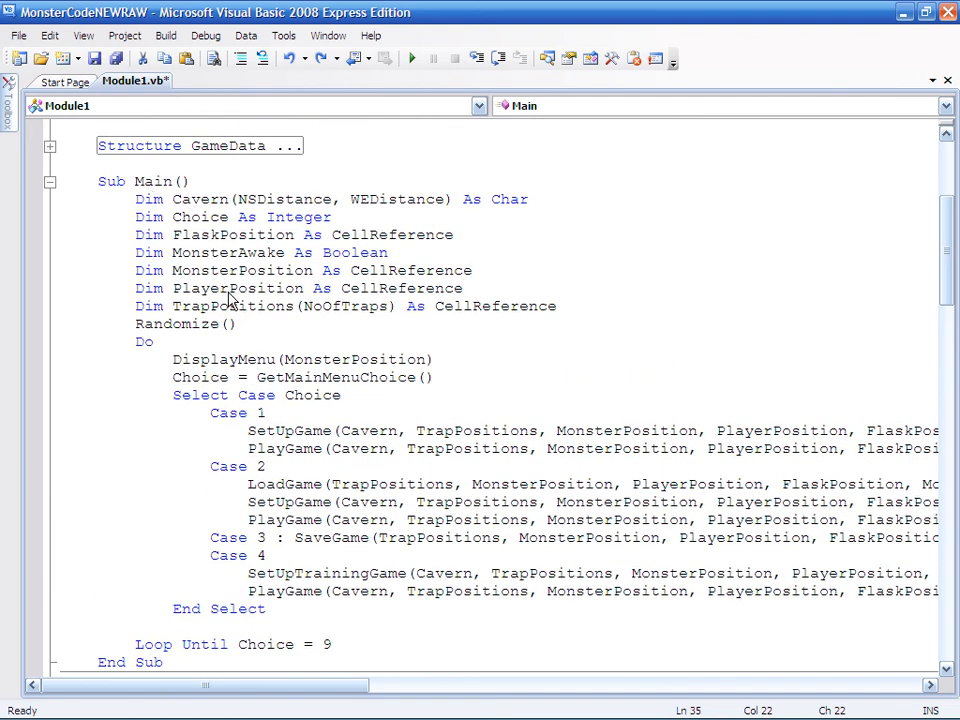
pyautogui.moveTo(230, 288)
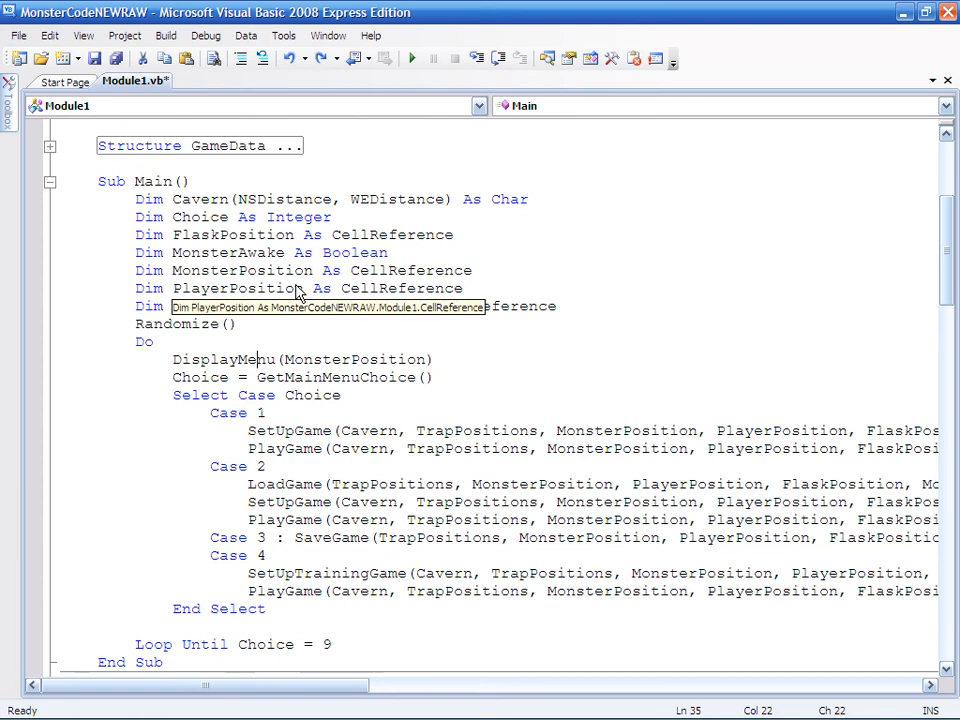
pyautogui.moveTo(333, 370)
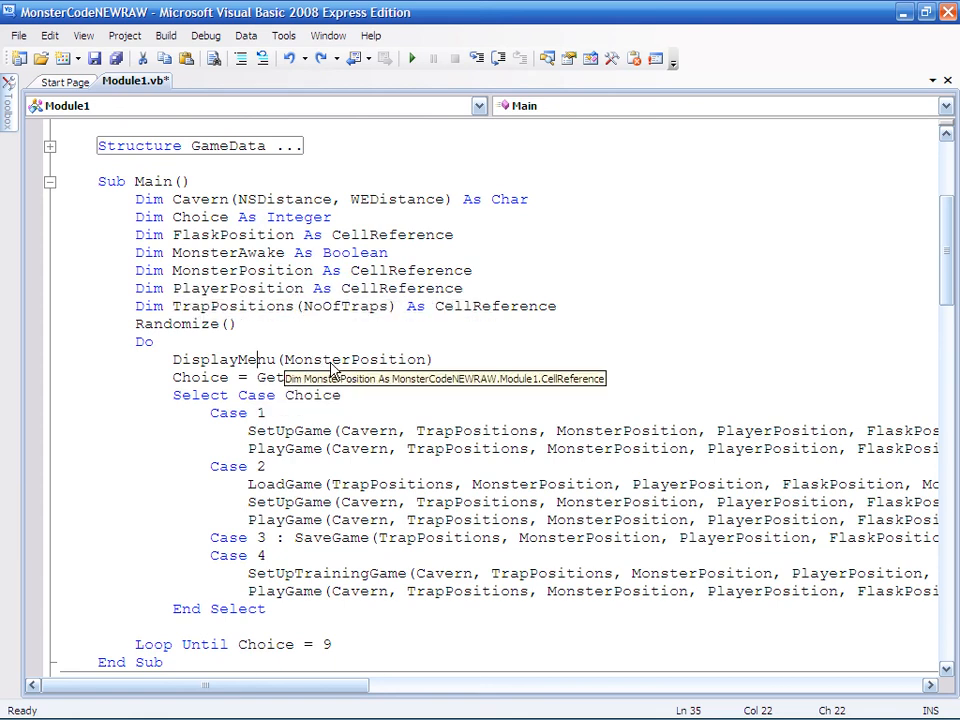
pyautogui.scroll(-3)
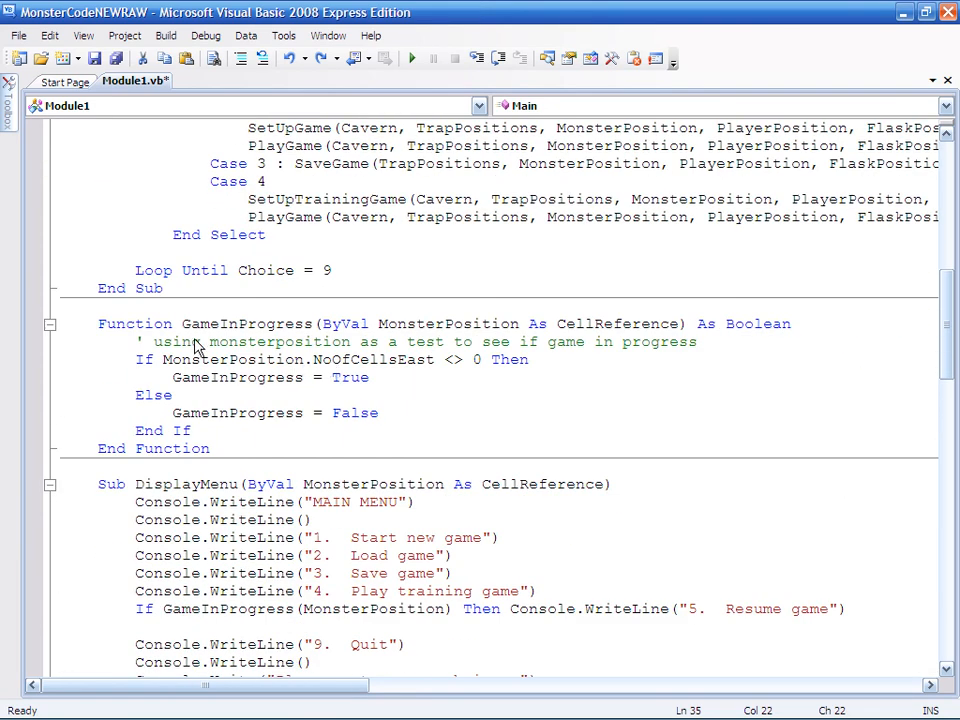
pyautogui.moveTo(400, 280)
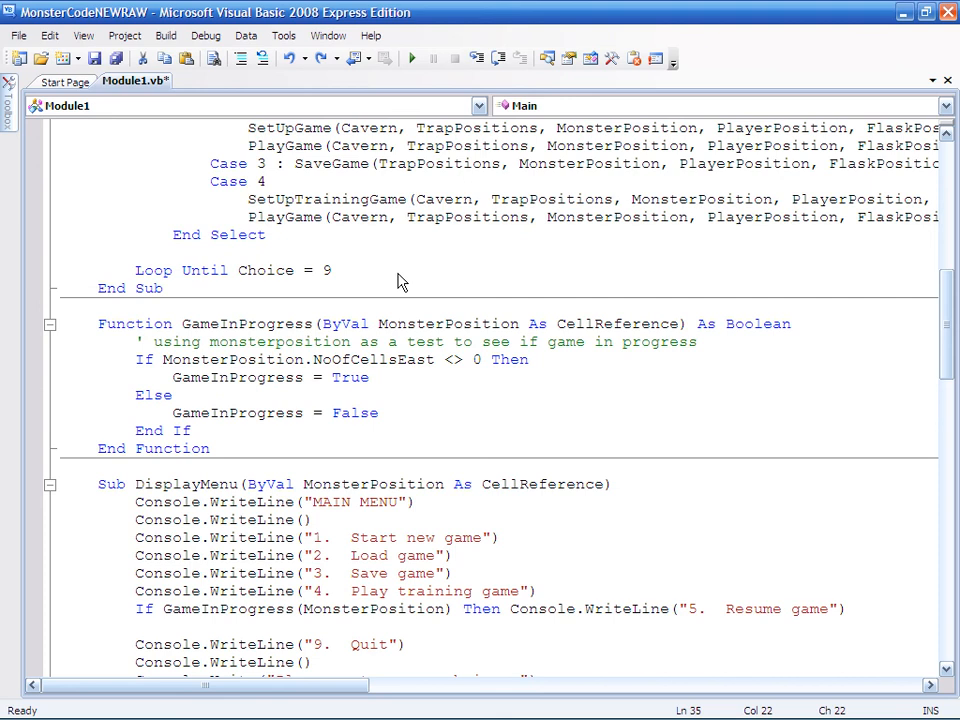
pyautogui.scroll(-3)
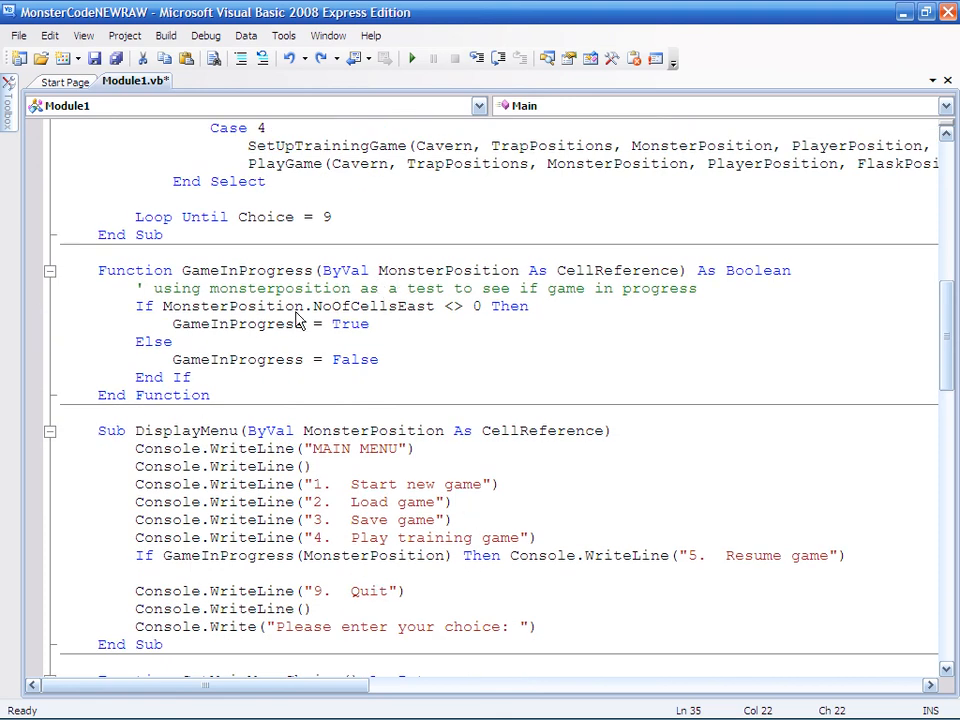
pyautogui.moveTo(230, 560)
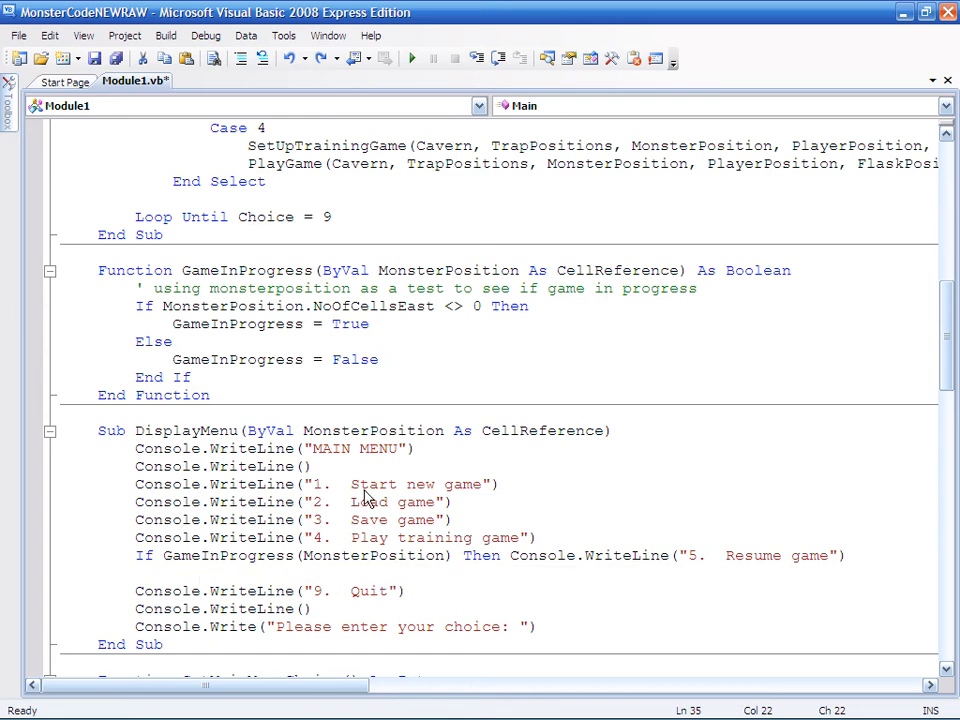
pyautogui.moveTo(462, 361)
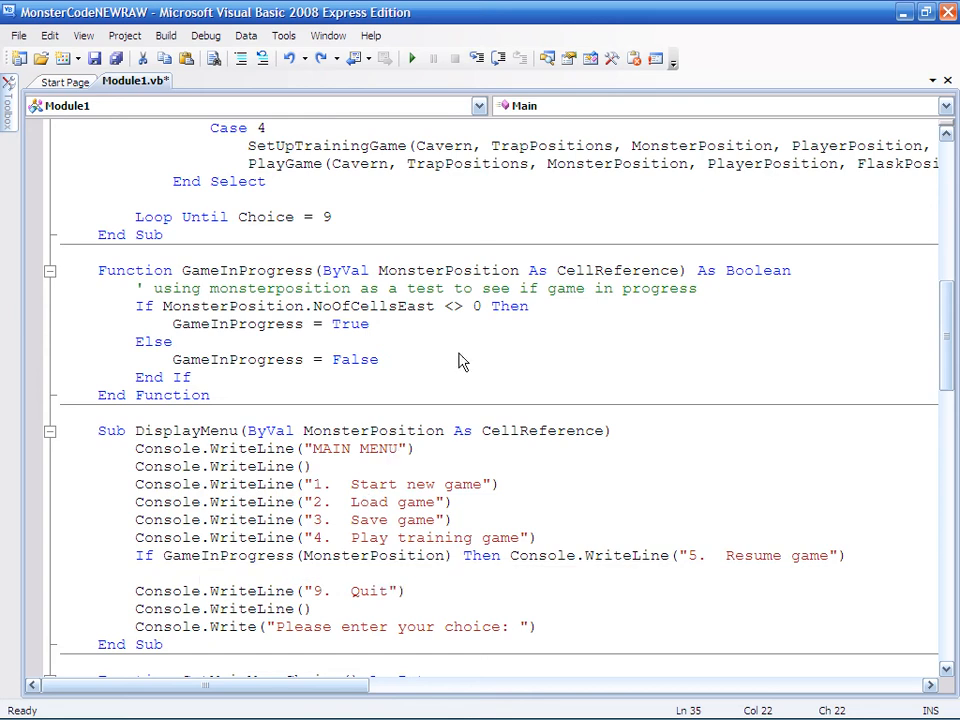
pyautogui.moveTo(445, 368)
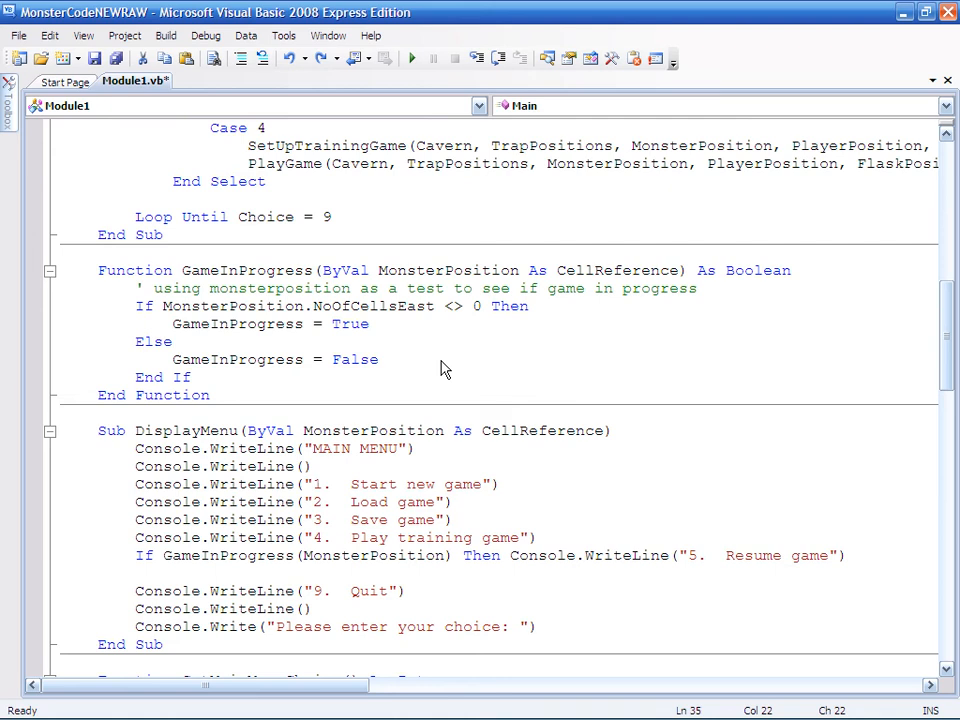
# Step: Tidy the blank line after Resume game and insert an empty line above End Select
pyautogui.click(136, 573)
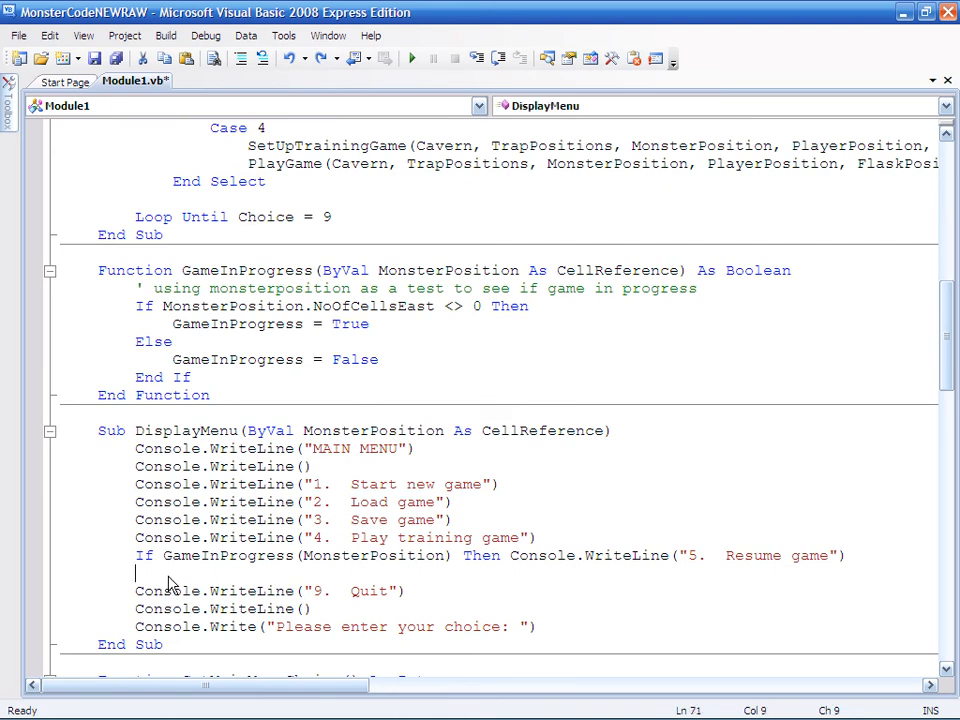
pyautogui.press('Delete')
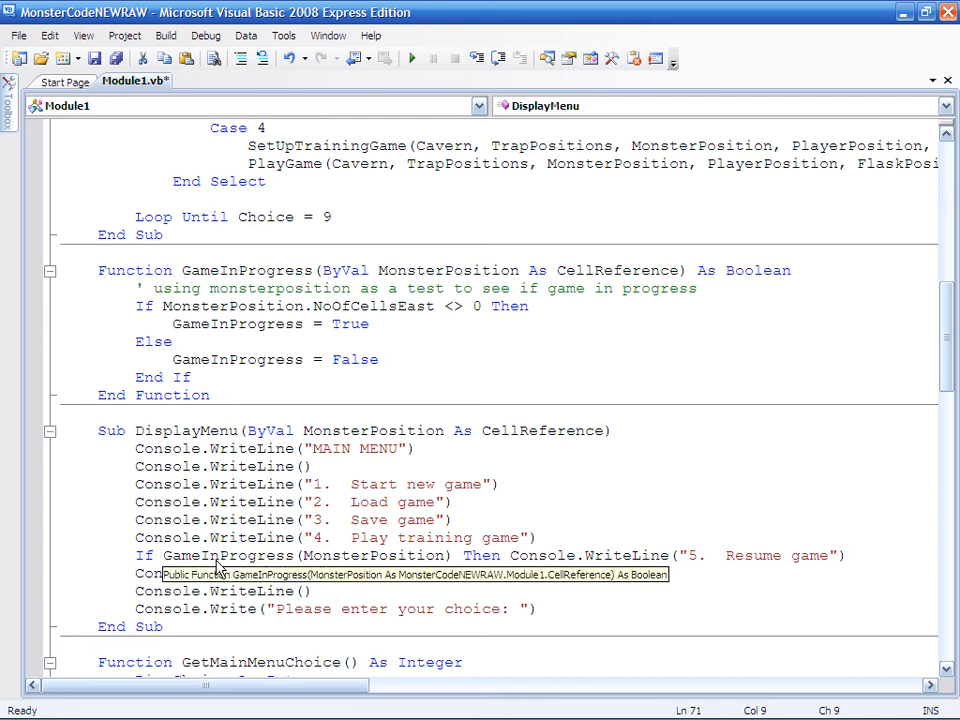
pyautogui.moveTo(258, 558)
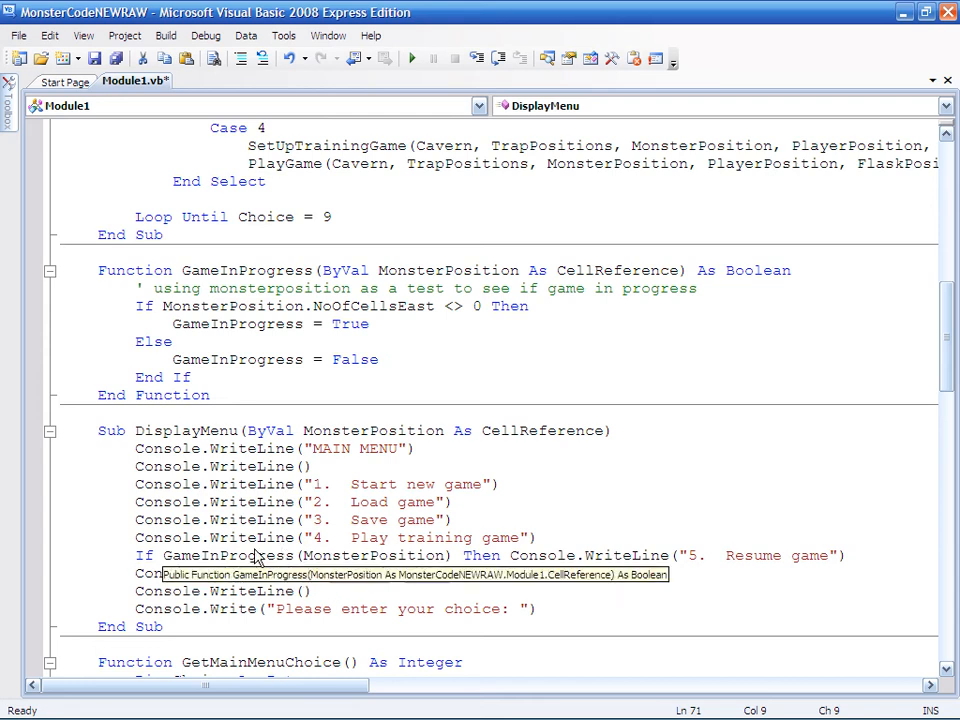
pyautogui.moveTo(630, 555)
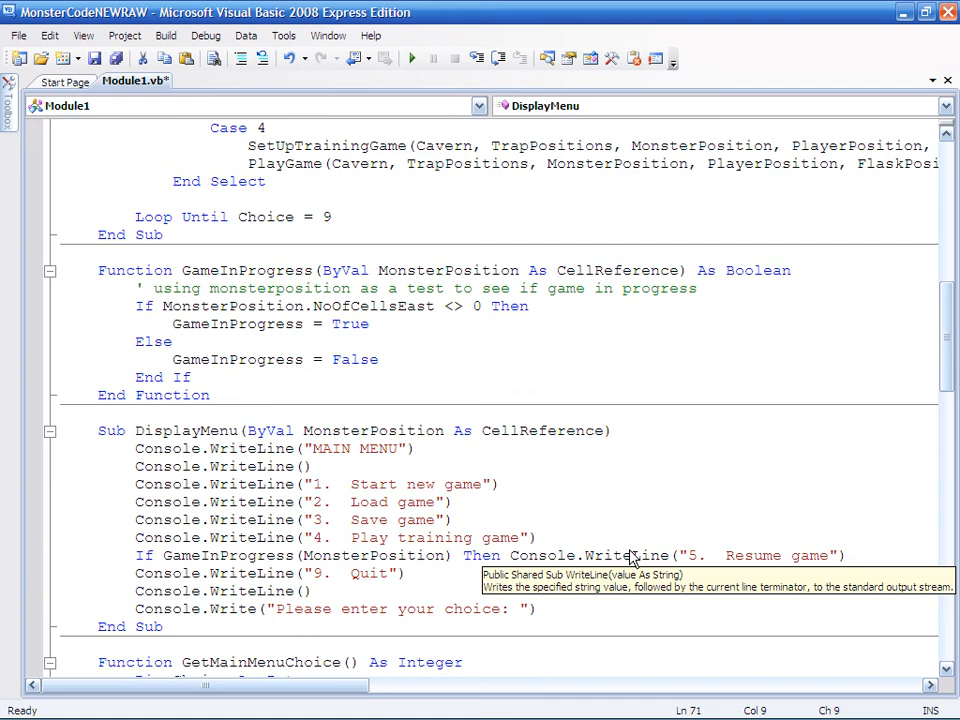
pyautogui.moveTo(360, 485)
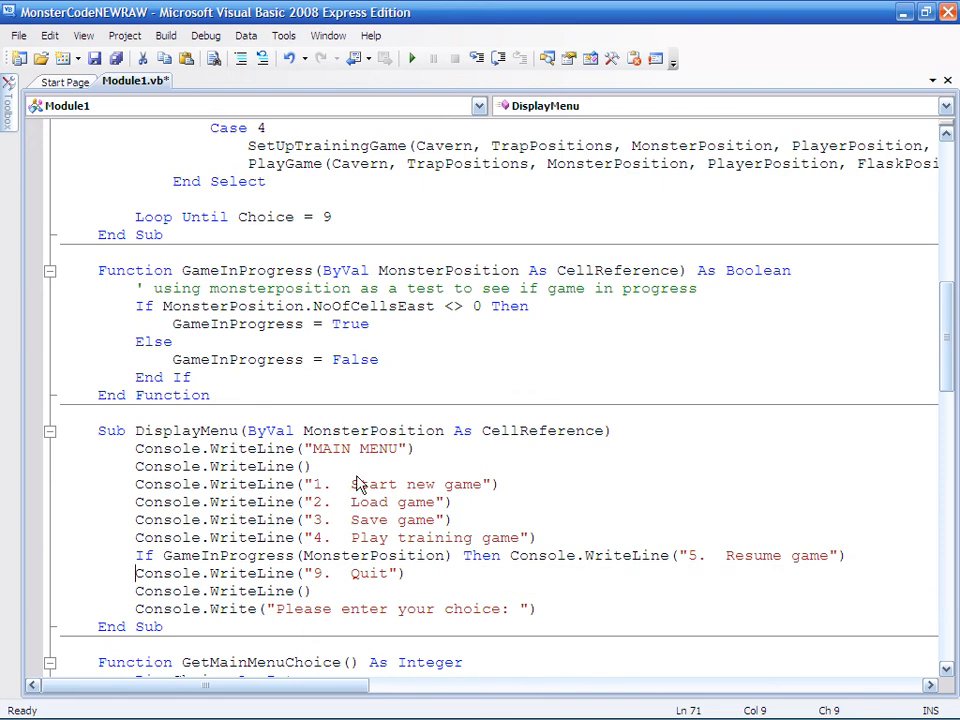
pyautogui.scroll(-3)
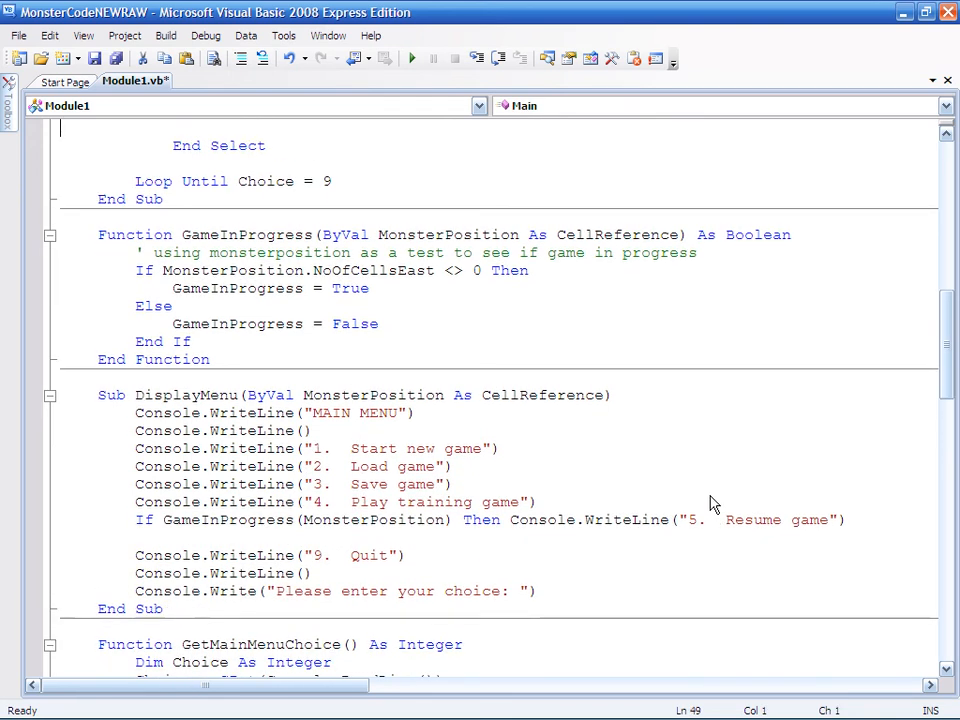
# Step: Add Case 5 below Case 4 containing 'If GameInProgress(MonsterPosition) Then'
pyautogui.scroll(3)
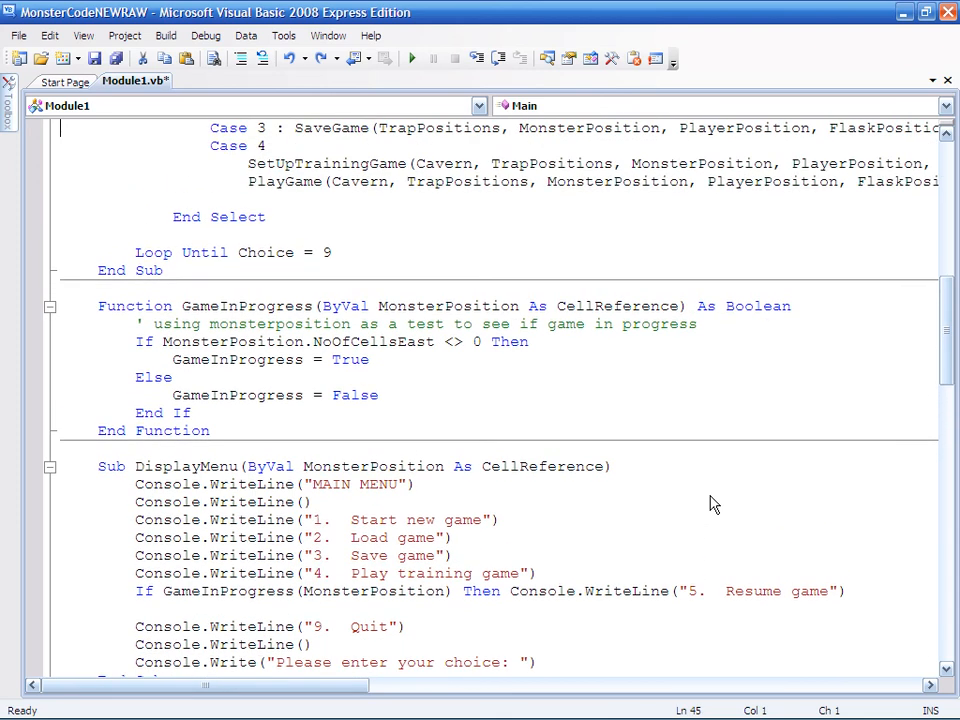
pyautogui.scroll(3)
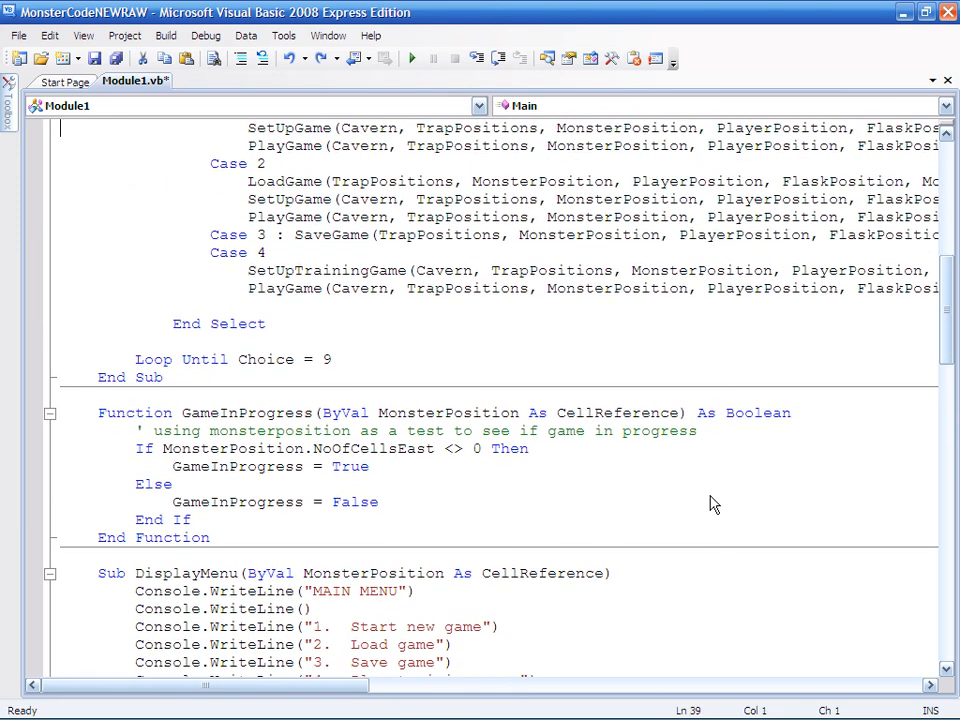
pyautogui.write('Case 5')
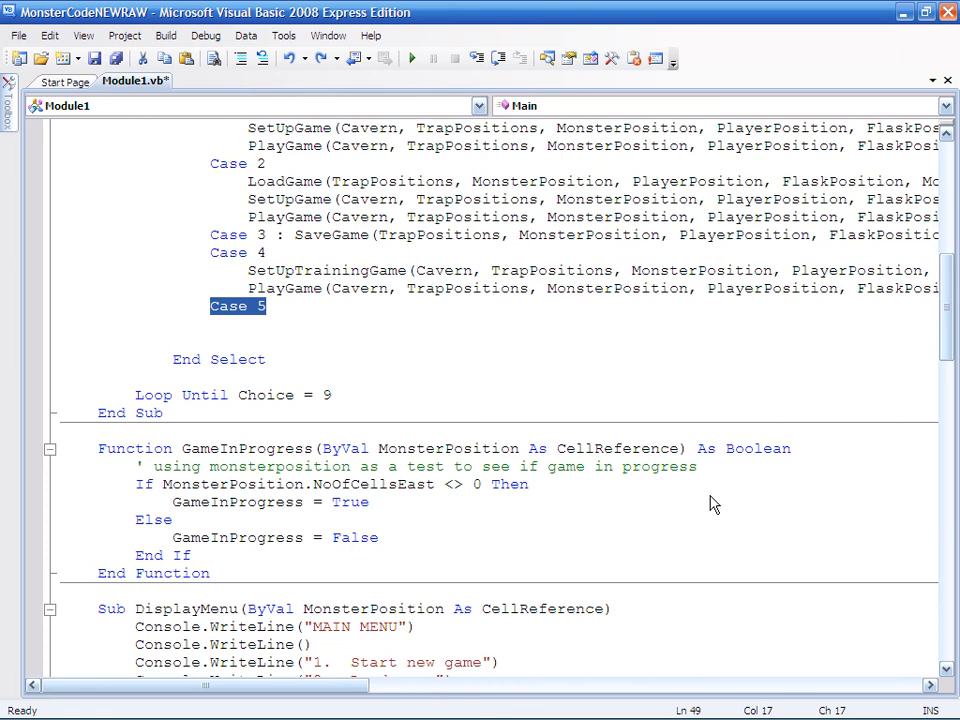
pyautogui.scroll(-3)
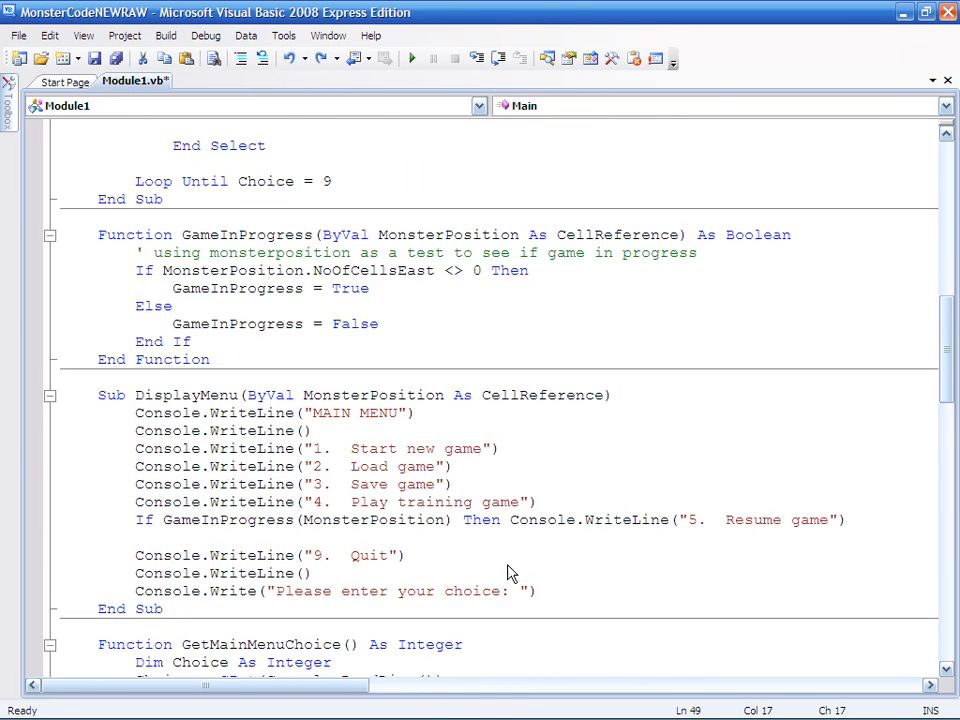
pyautogui.moveTo(371, 540)
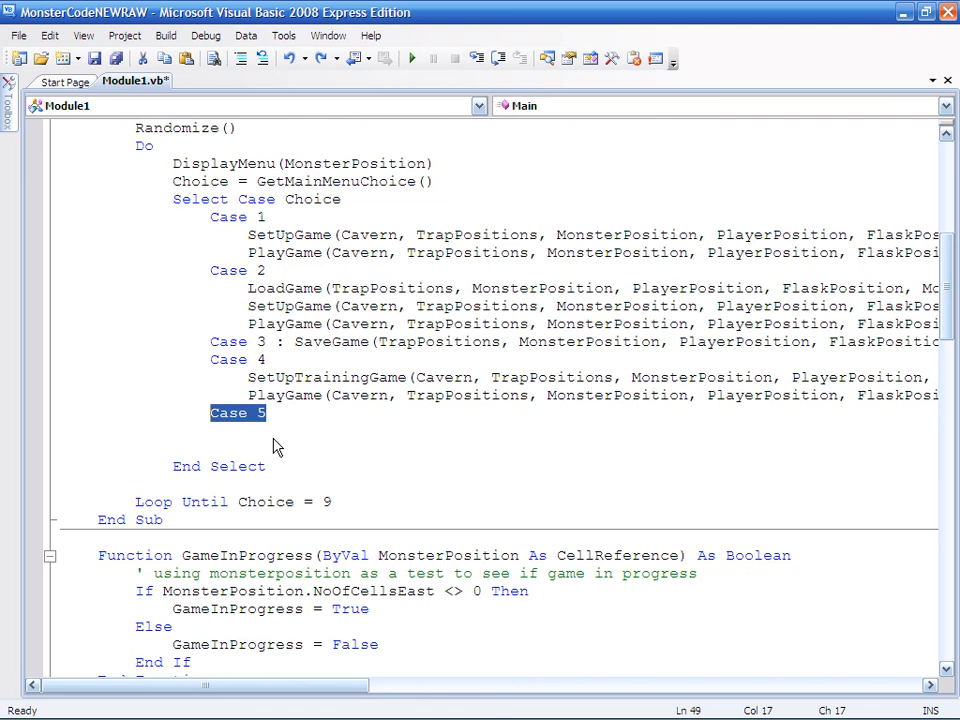
pyautogui.write('If GameInProgress(MonsterPosition) Then')
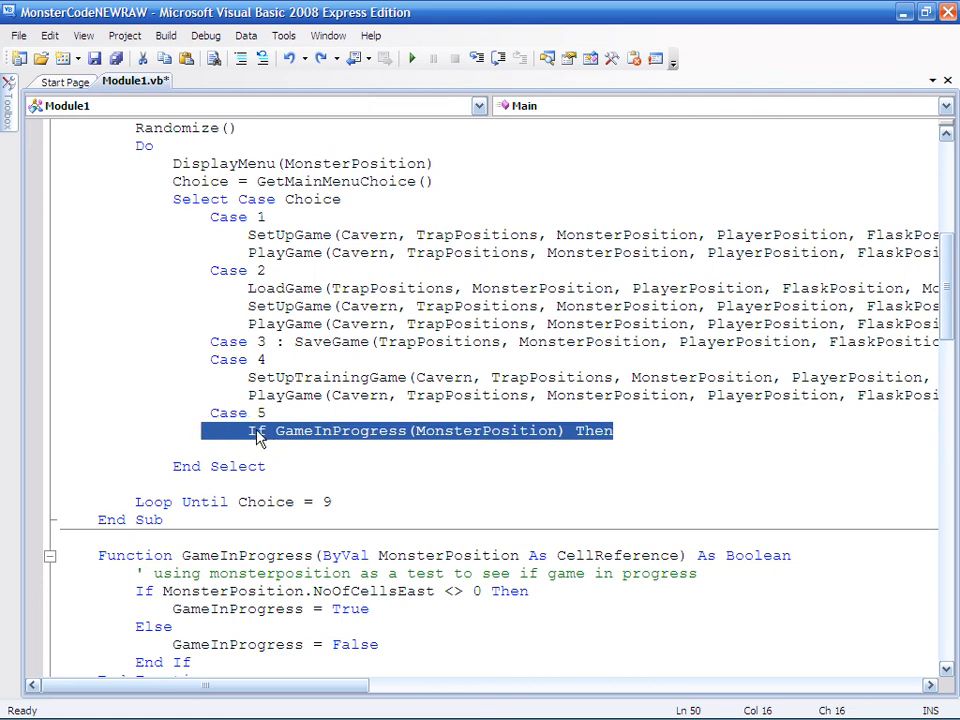
pyautogui.moveTo(553, 449)
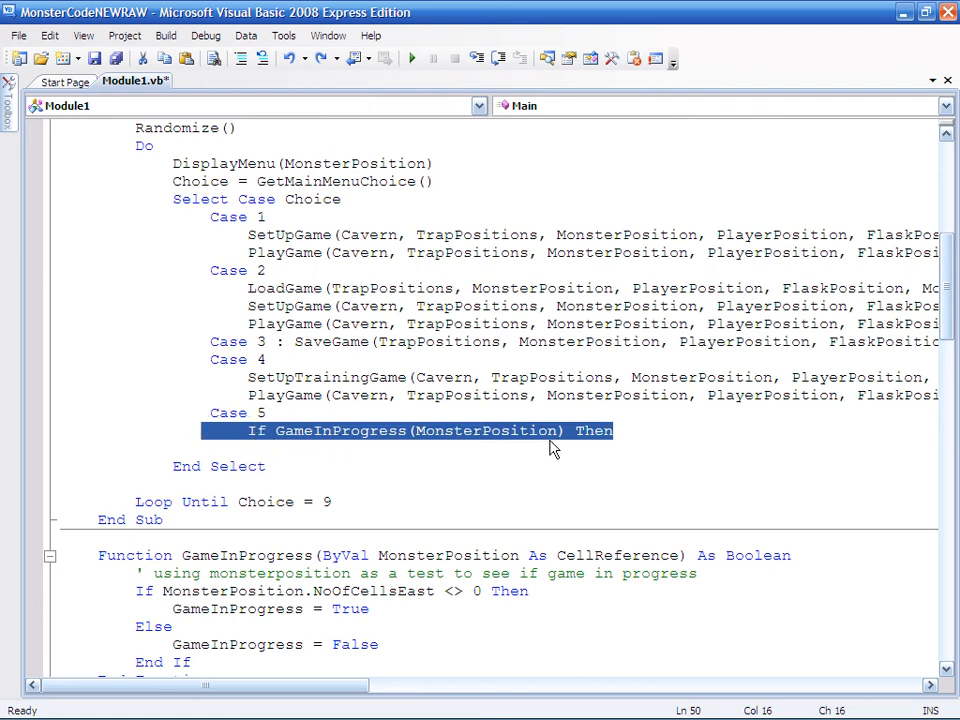
pyautogui.moveTo(407, 452)
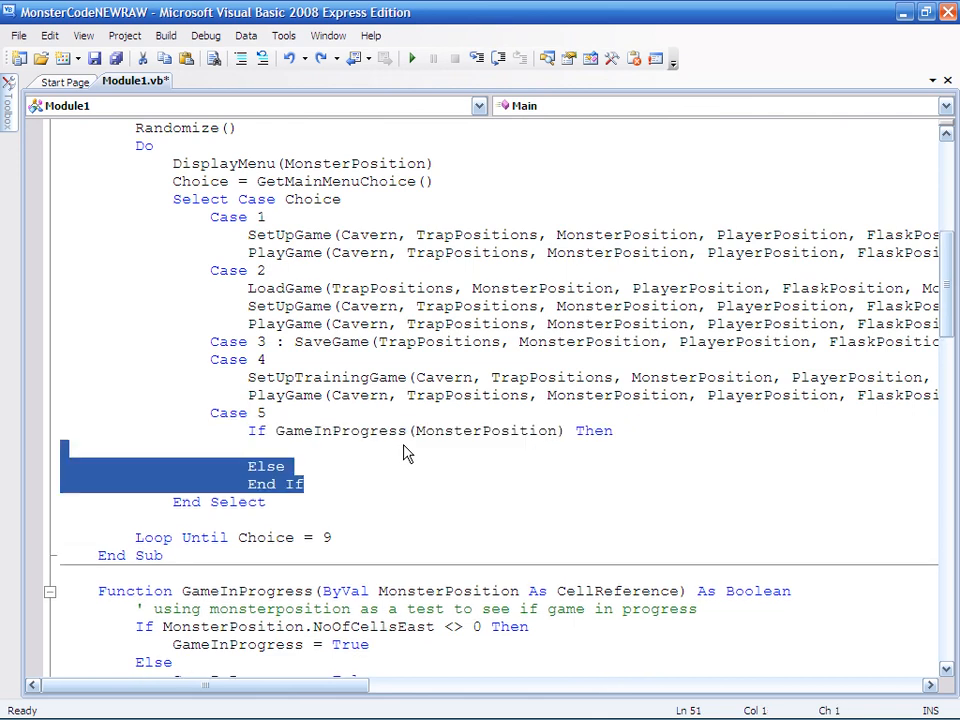
# Step: Call PlayGame under Then, print 'no game currently in progress' under Else, add a comment, save
pyautogui.hscroll(3)
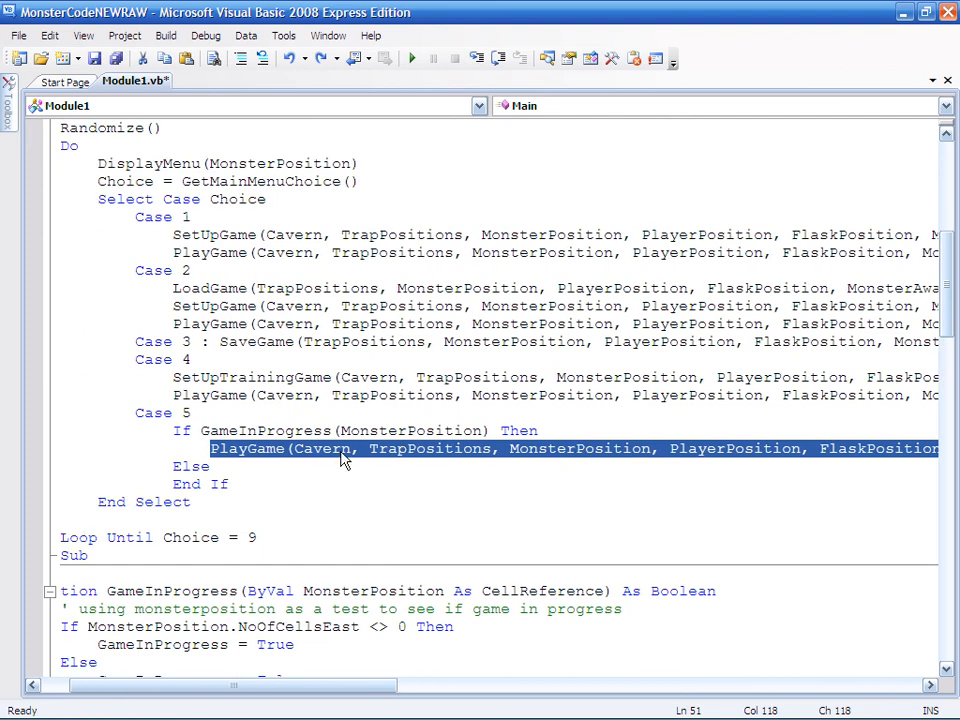
pyautogui.moveTo(262, 457)
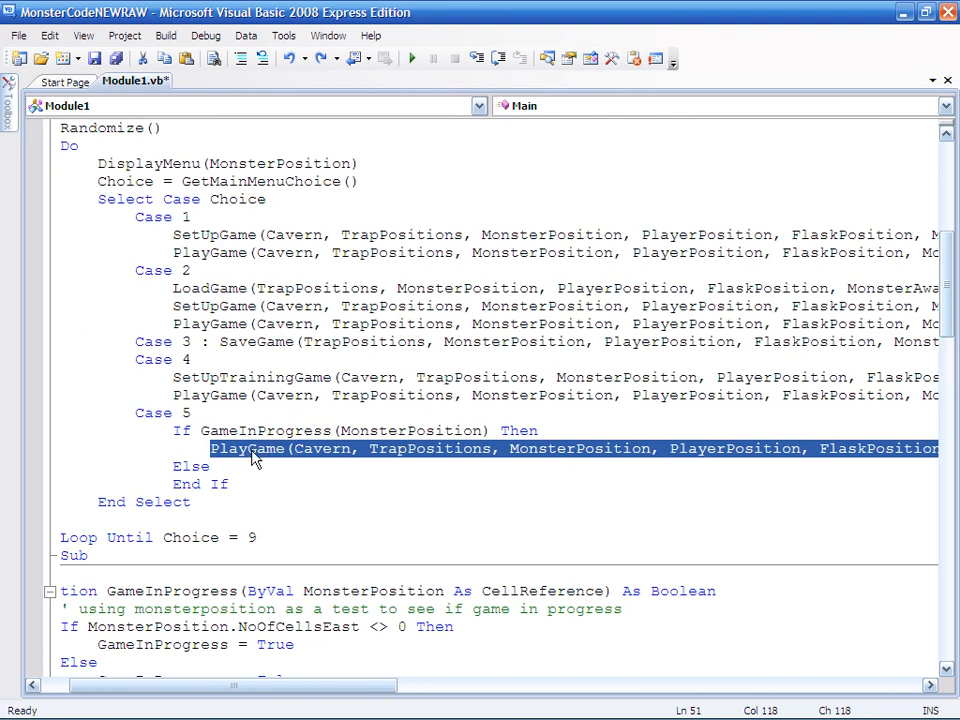
pyautogui.moveTo(185, 422)
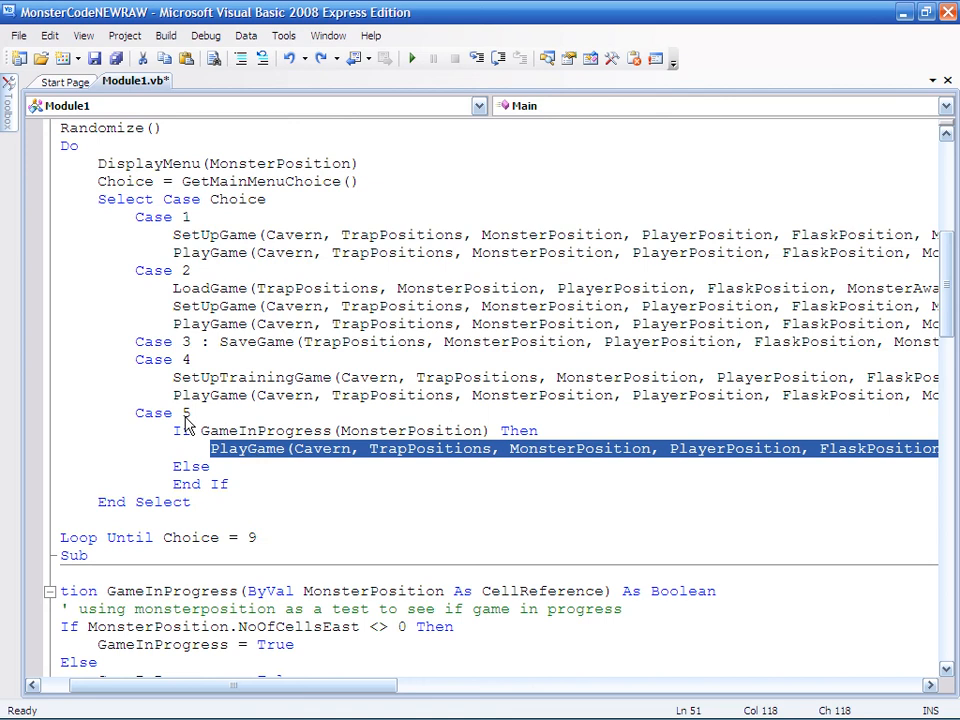
pyautogui.moveTo(272, 442)
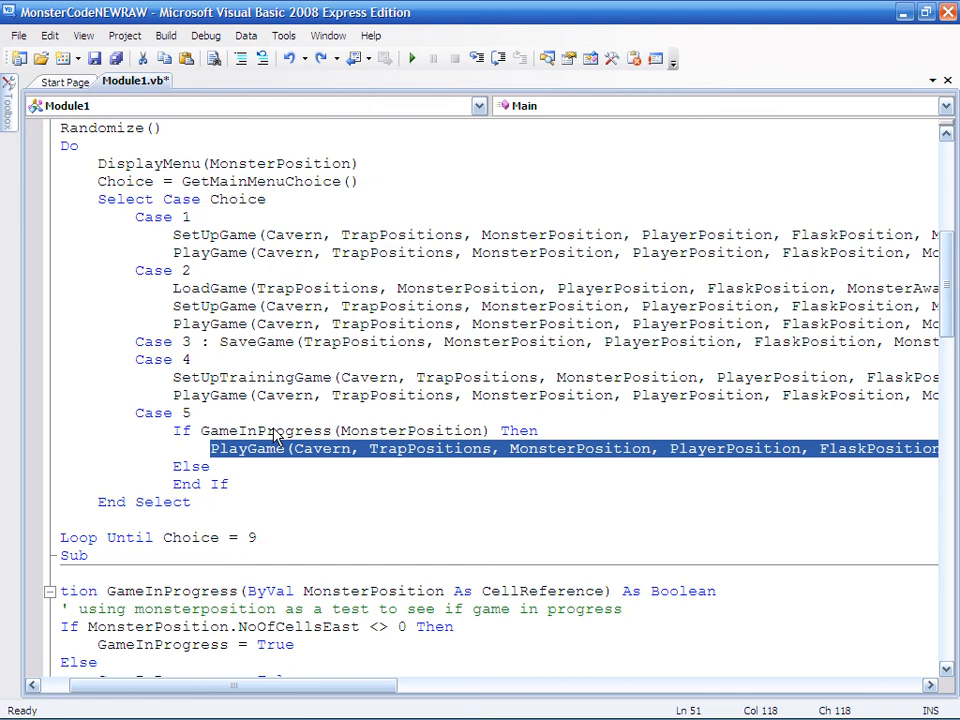
pyautogui.moveTo(168, 424)
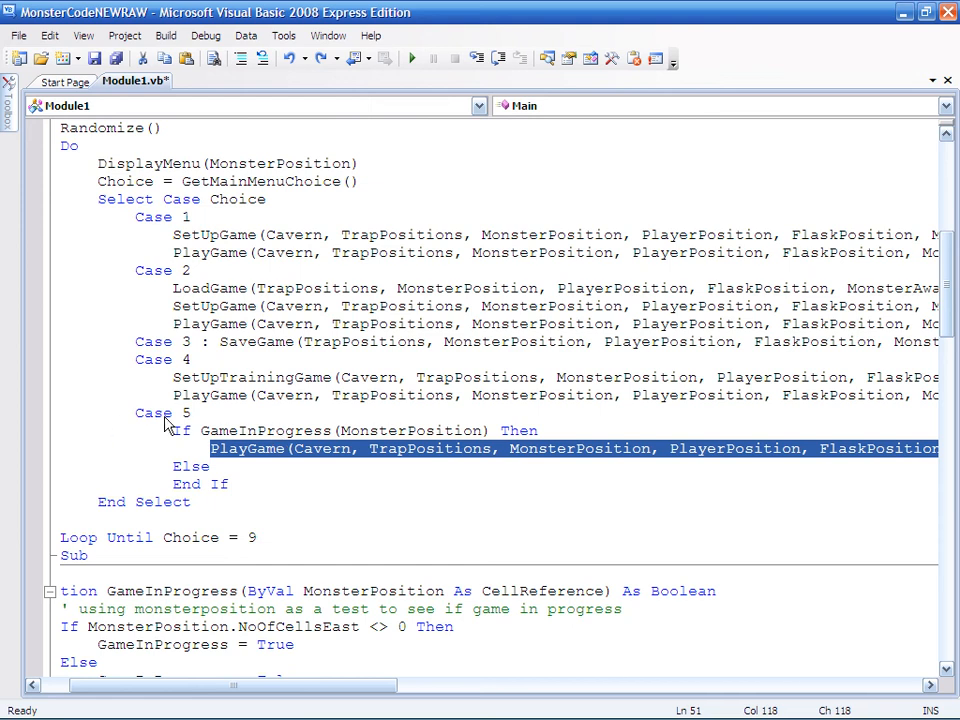
pyautogui.moveTo(223, 420)
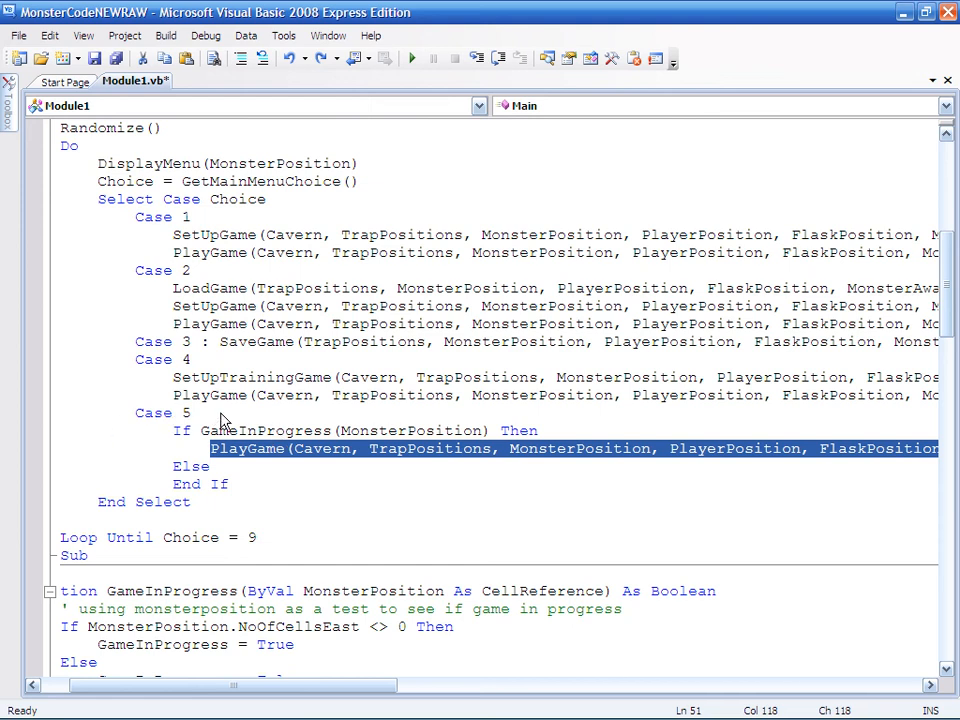
pyautogui.moveTo(240, 445)
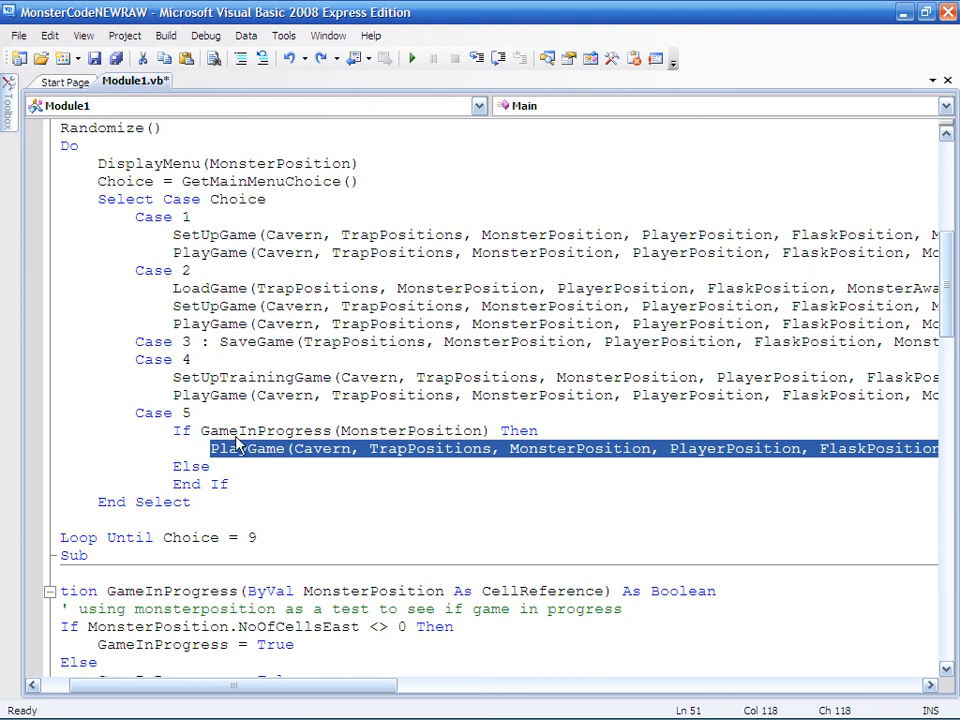
pyautogui.moveTo(278, 443)
pyautogui.write('Console.WriteLine("no game currently in progress")')
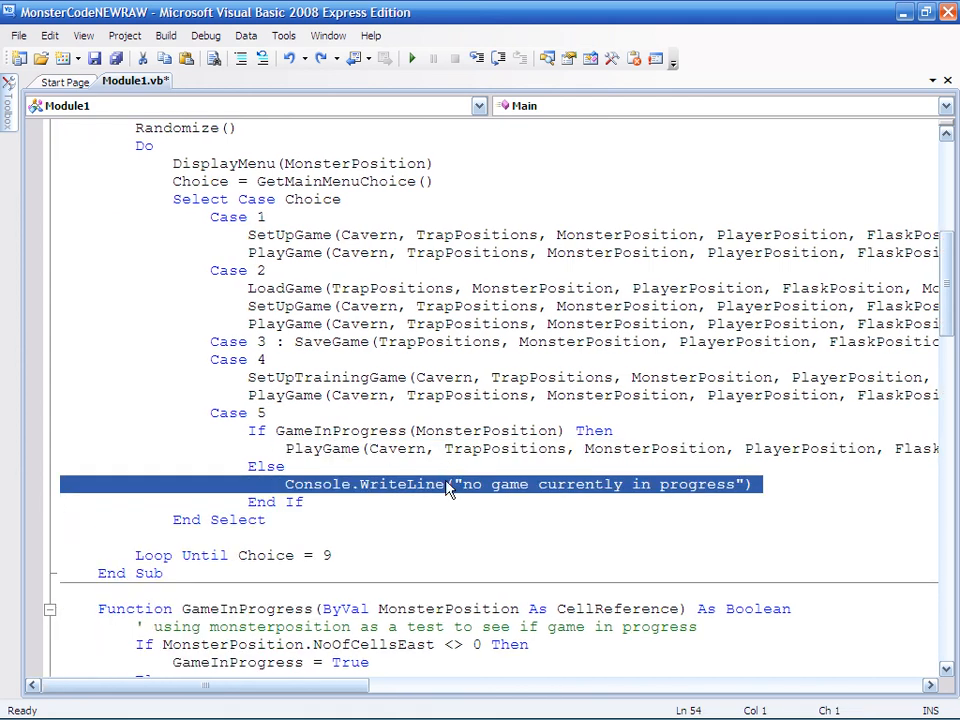
pyautogui.click(558, 501)
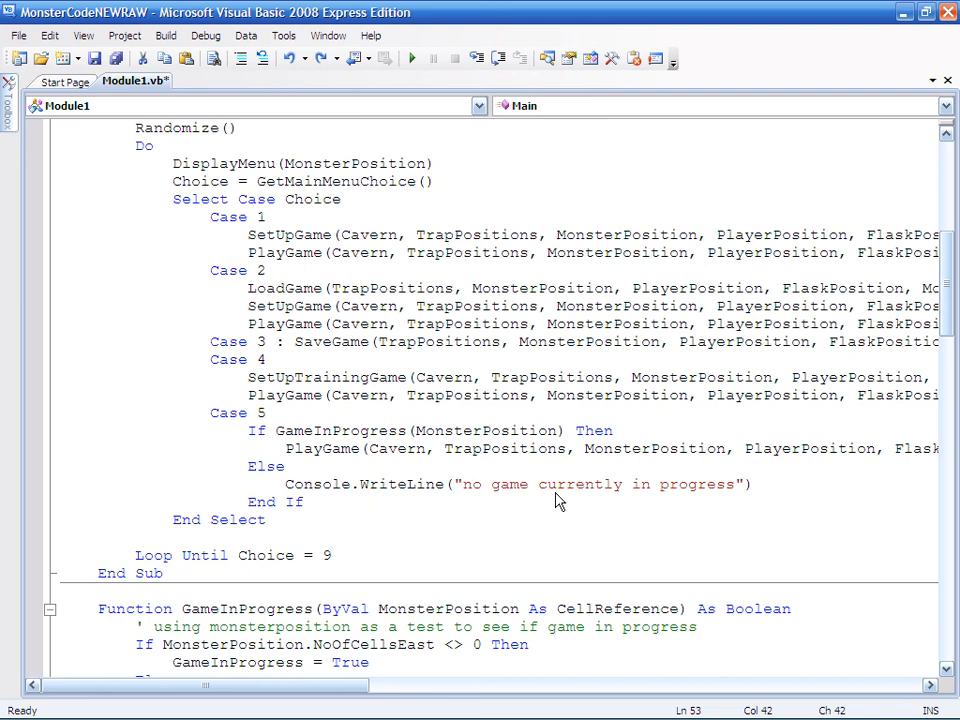
pyautogui.moveTo(779, 496)
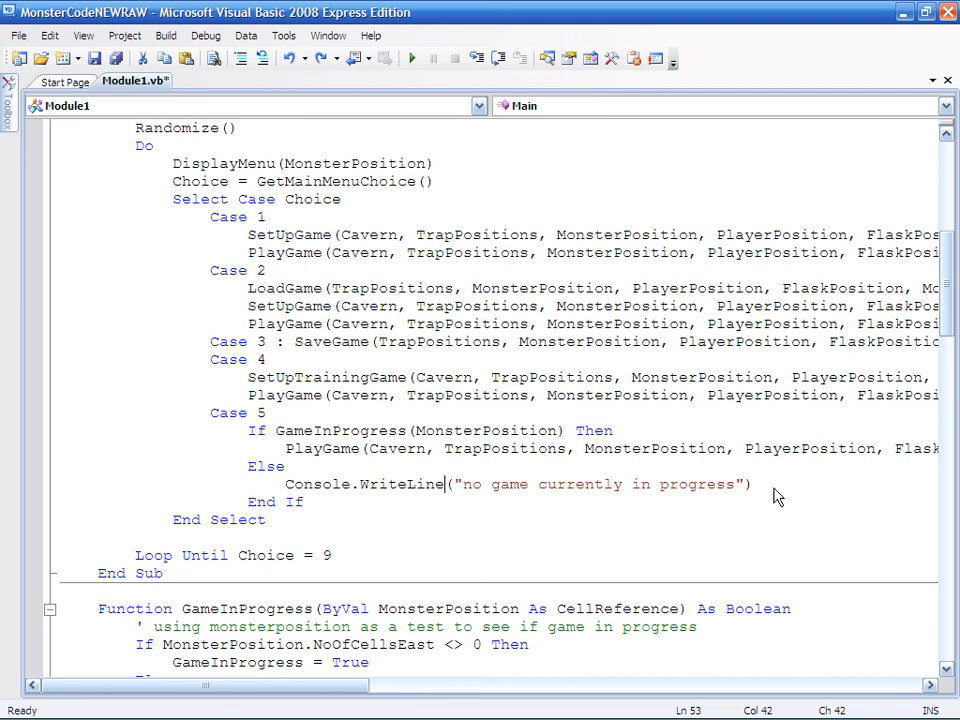
pyautogui.moveTo(340, 460)
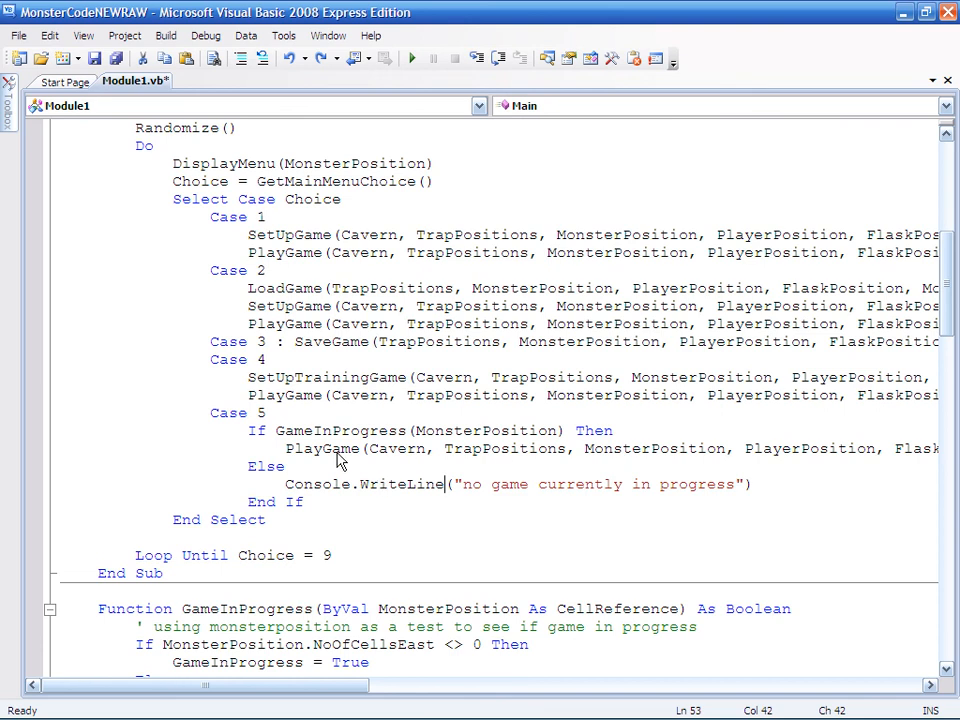
pyautogui.moveTo(322, 448)
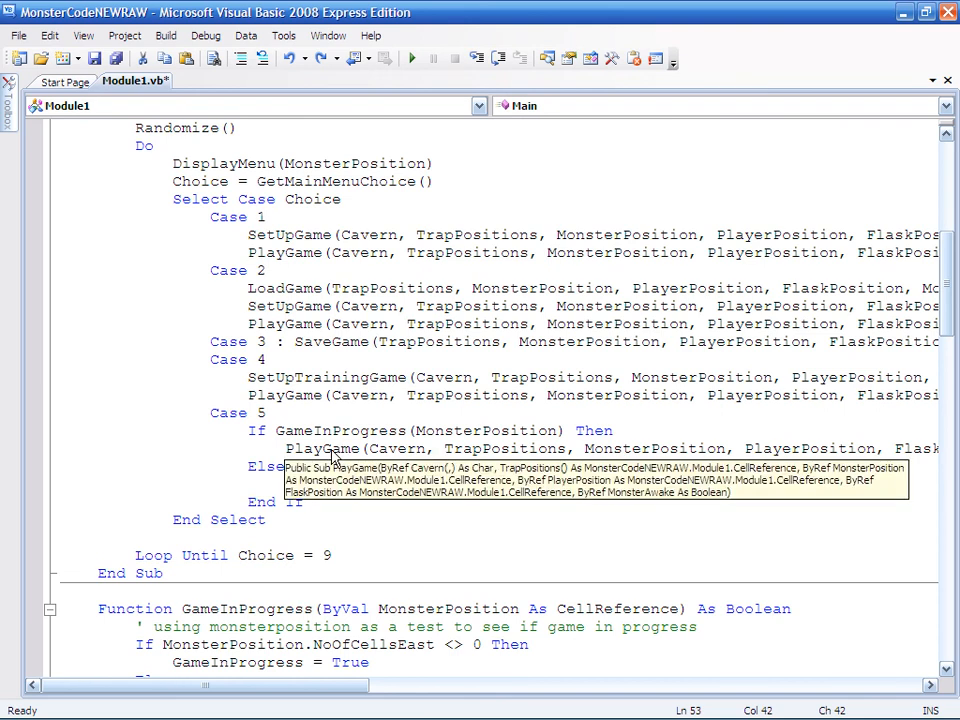
pyautogui.hscroll(3)
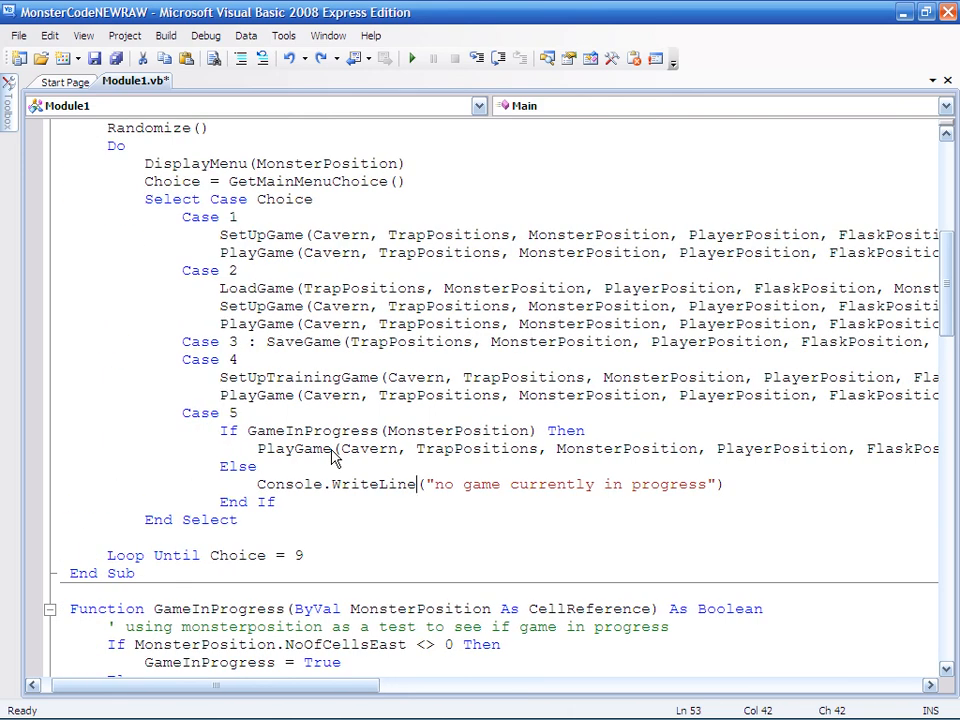
pyautogui.moveTo(456, 505)
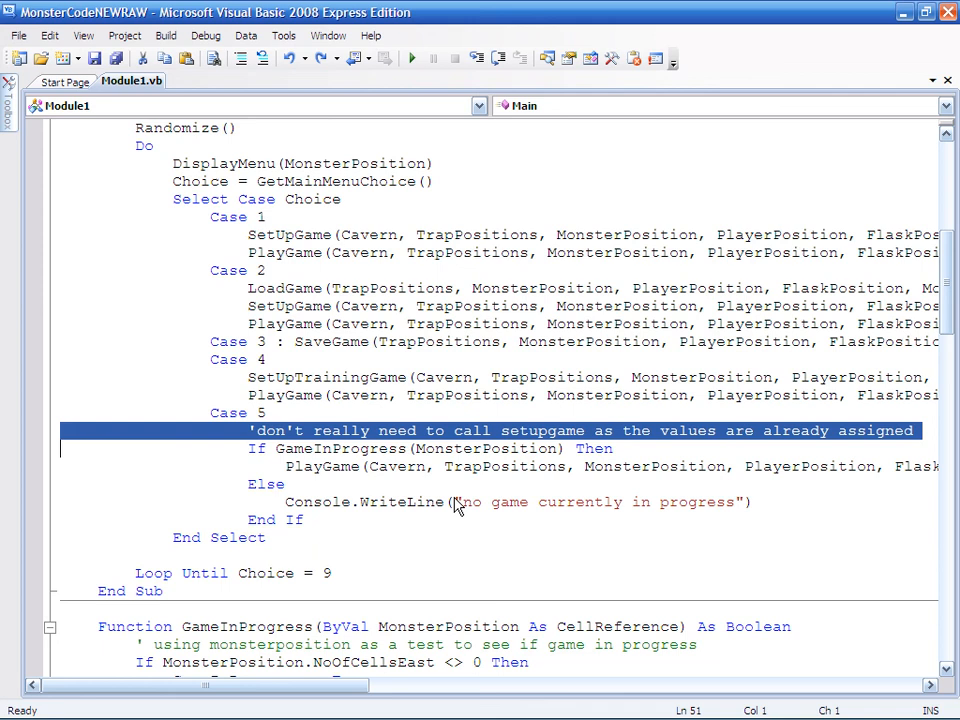
pyautogui.click(478, 431)
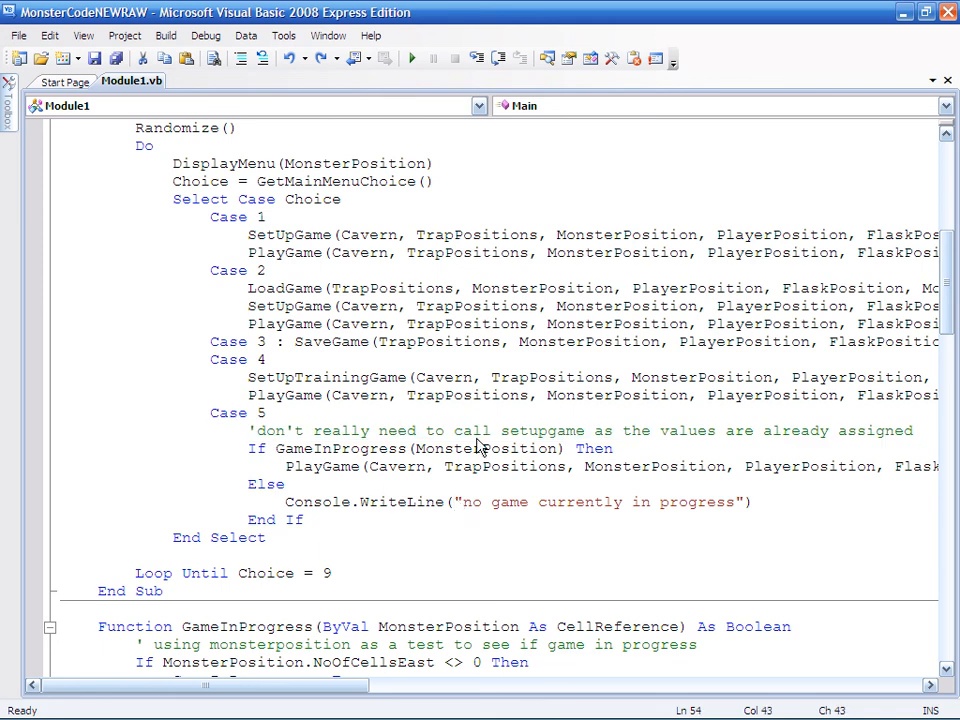
pyautogui.moveTo(343, 427)
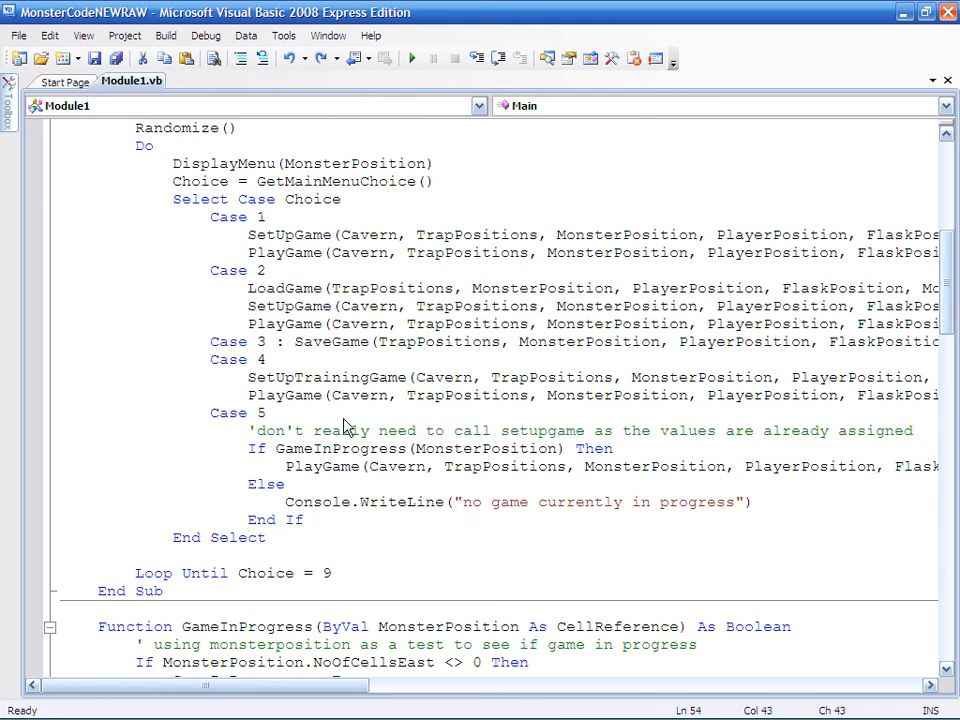
pyautogui.moveTo(421, 419)
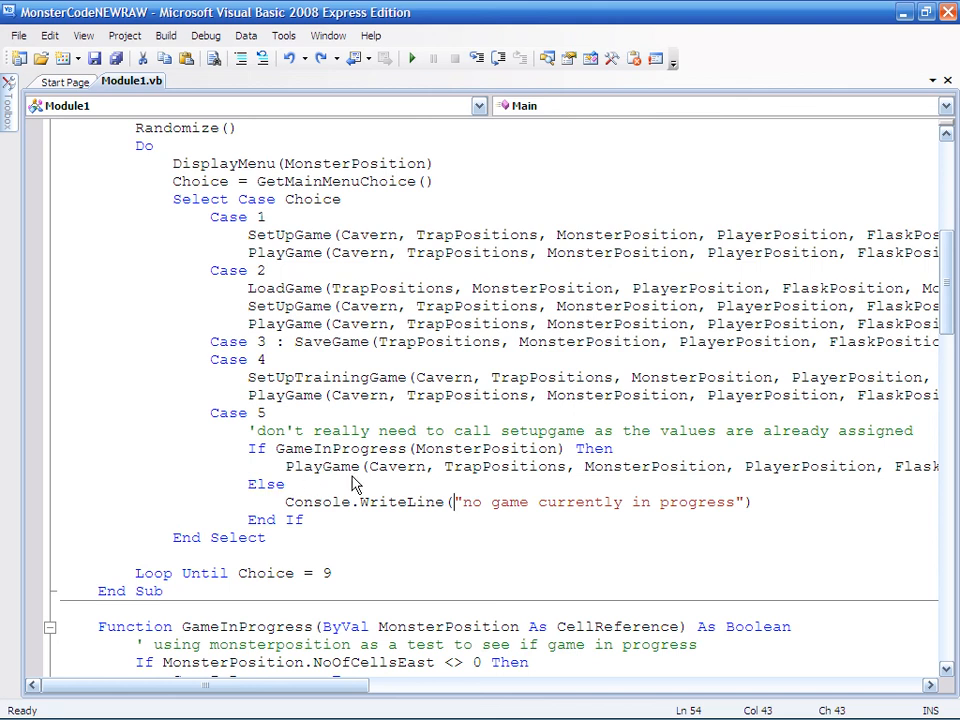
pyautogui.click(411, 57)
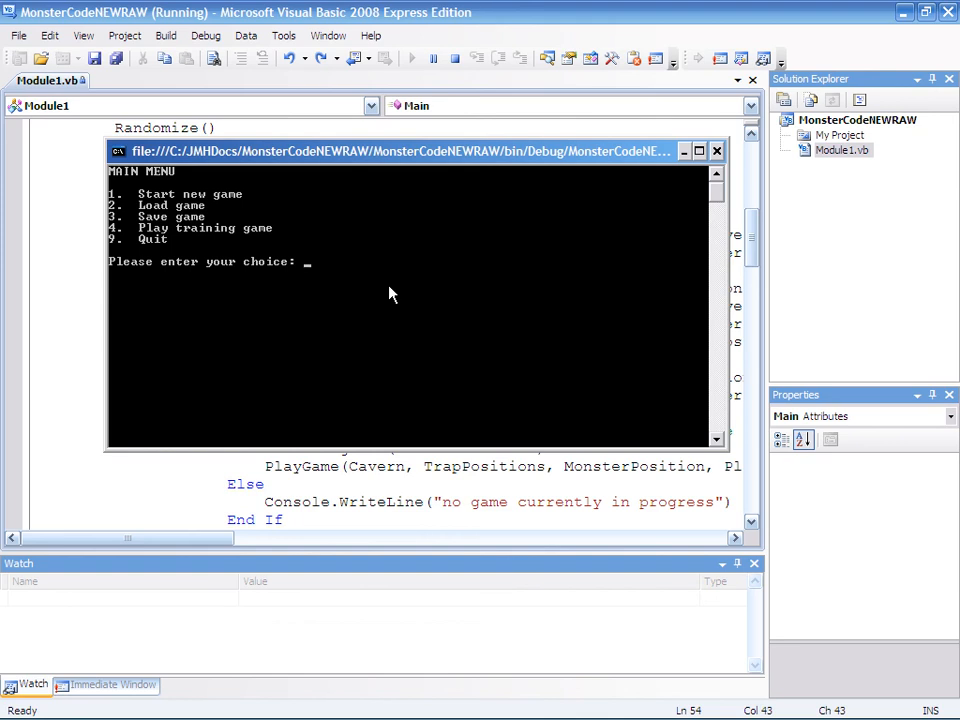
pyautogui.moveTo(120, 240)
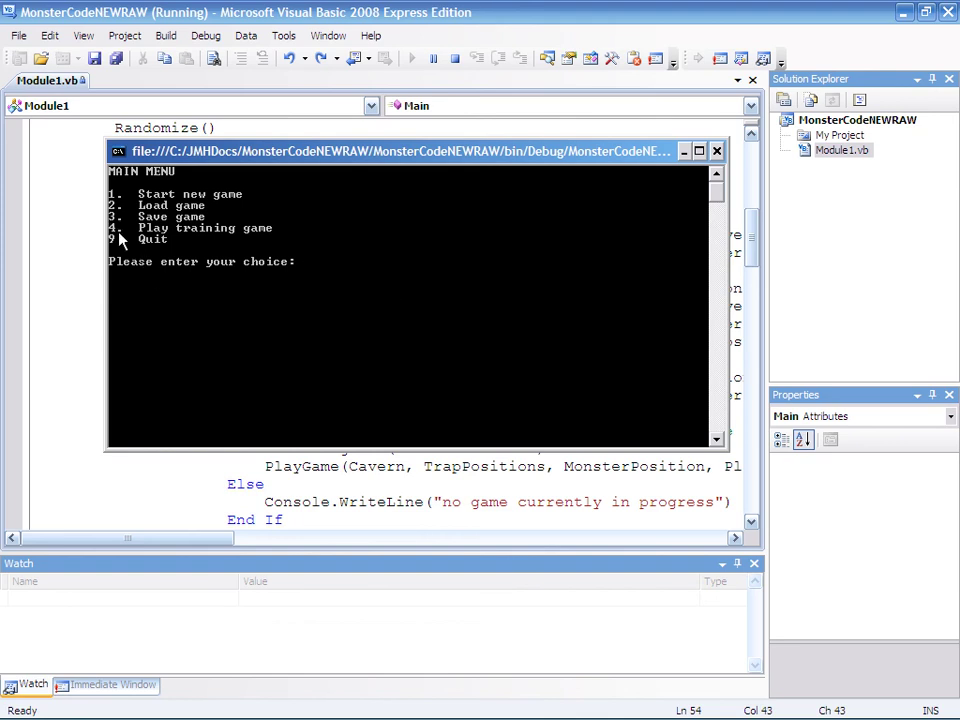
# Step: Test option 5 with no game, then start a game, move E, resume with 5, close console
pyautogui.write('5')
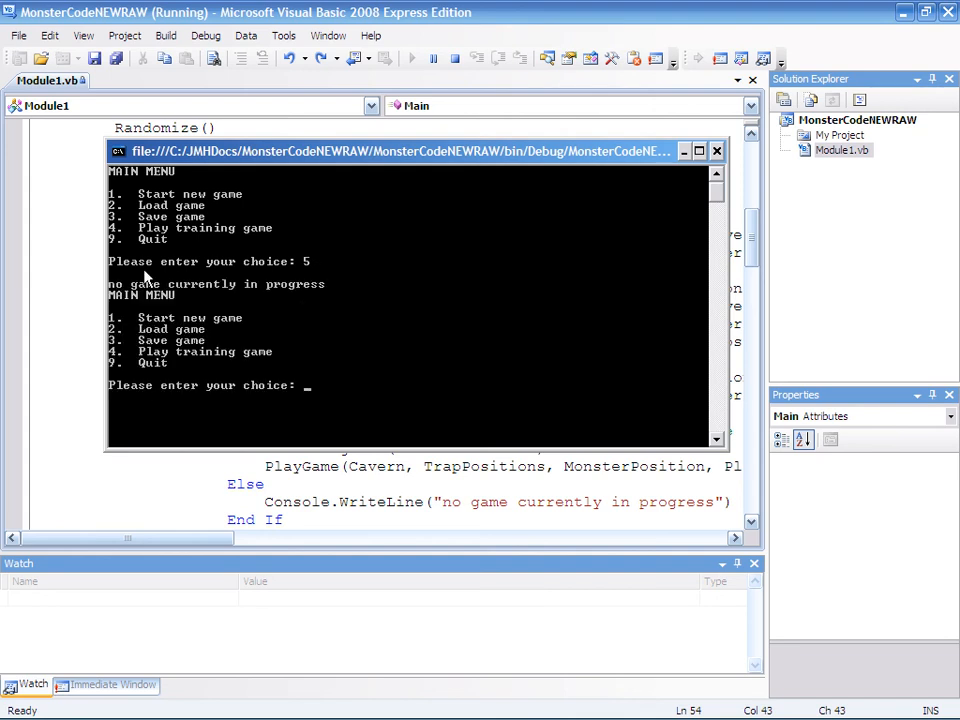
pyautogui.moveTo(330, 337)
pyautogui.write('1')
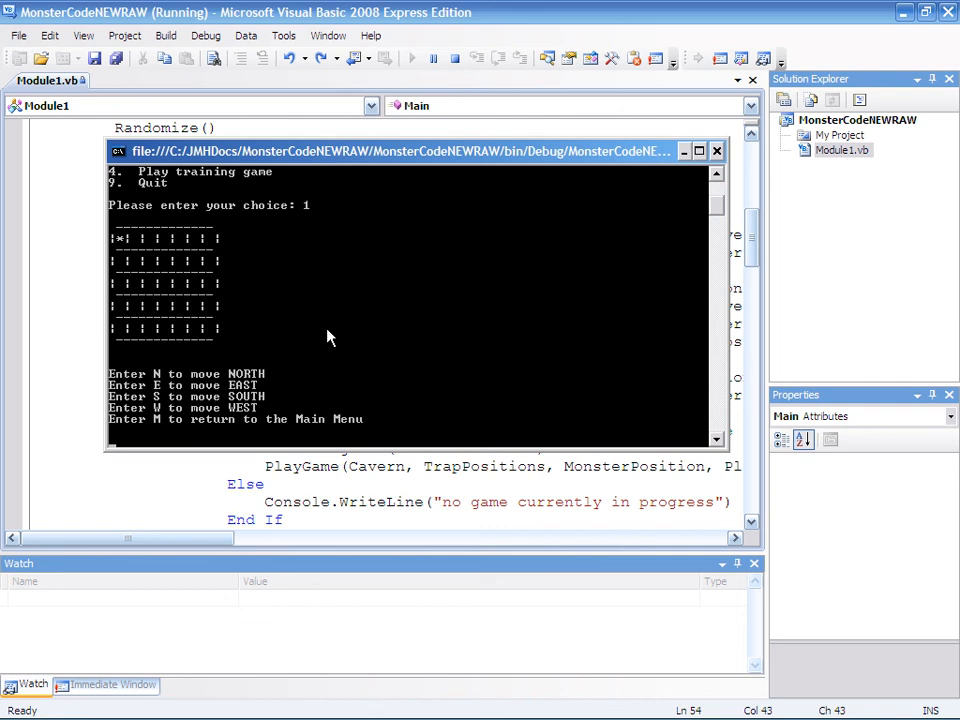
pyautogui.write('E')
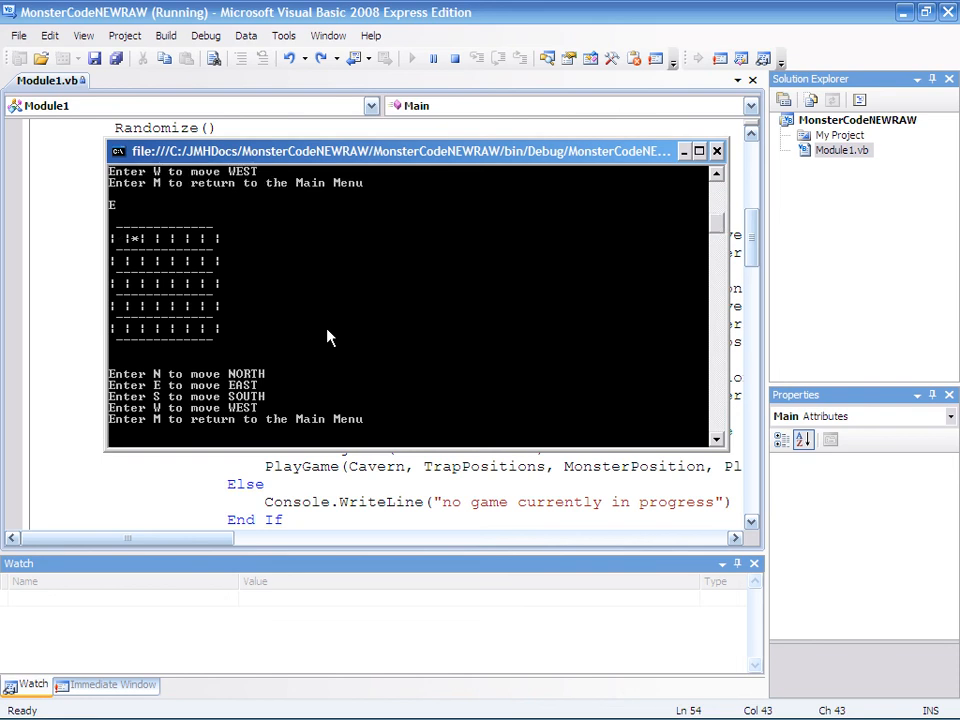
pyautogui.write('M')
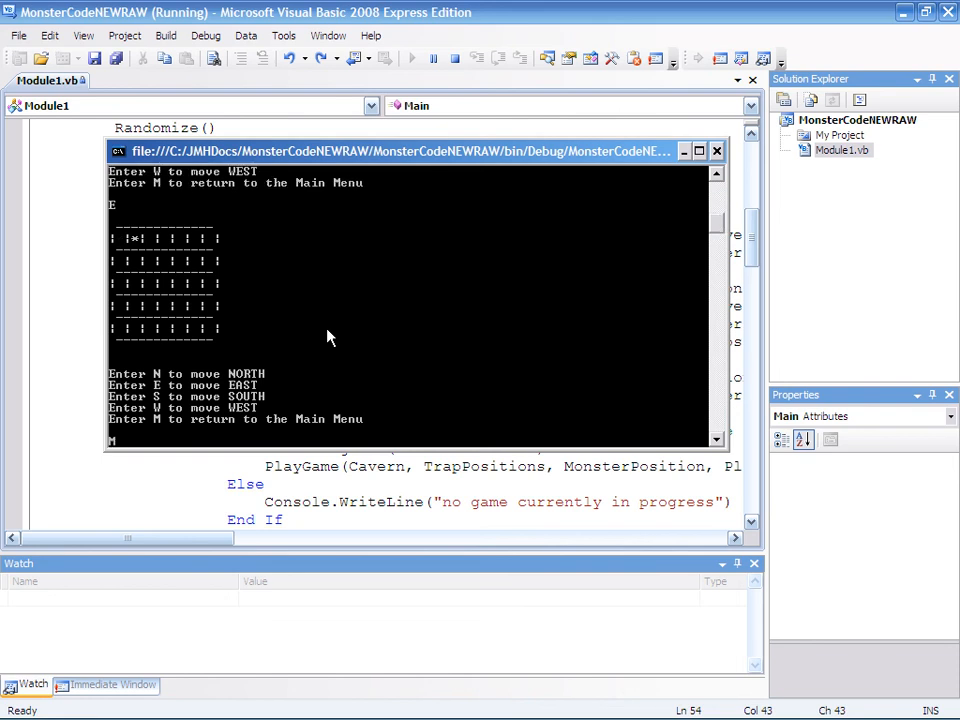
pyautogui.write('M')
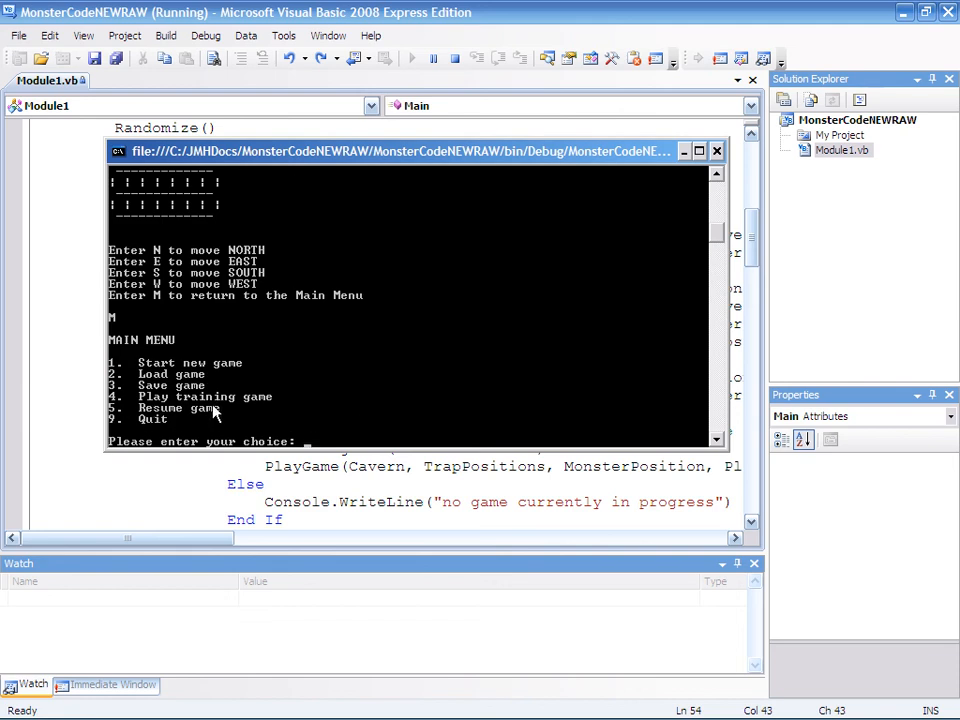
pyautogui.write('5')
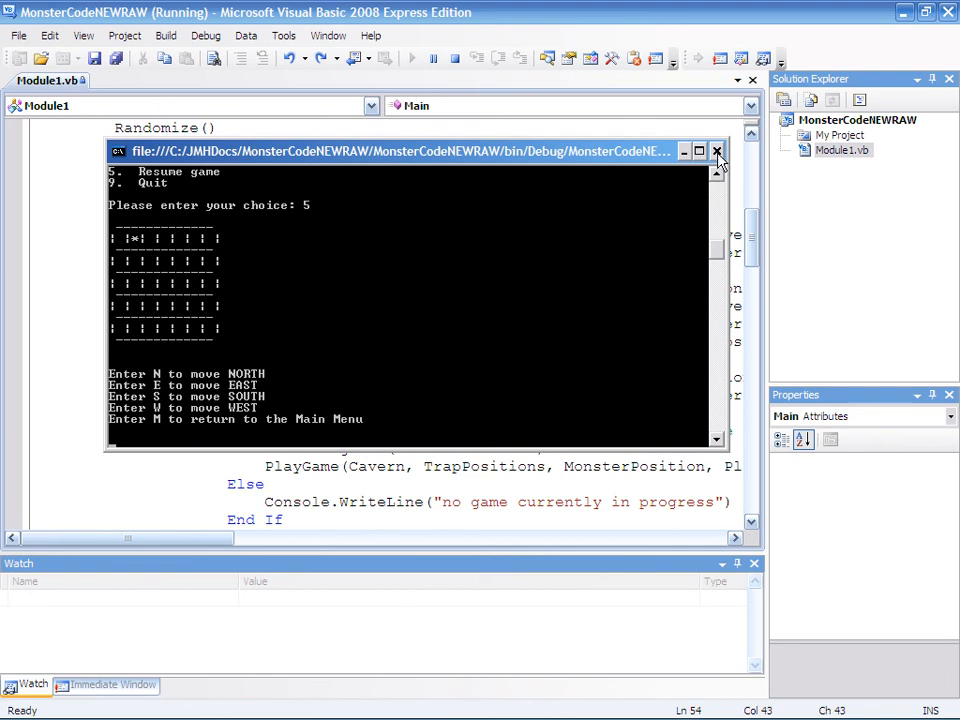
pyautogui.click(717, 151)
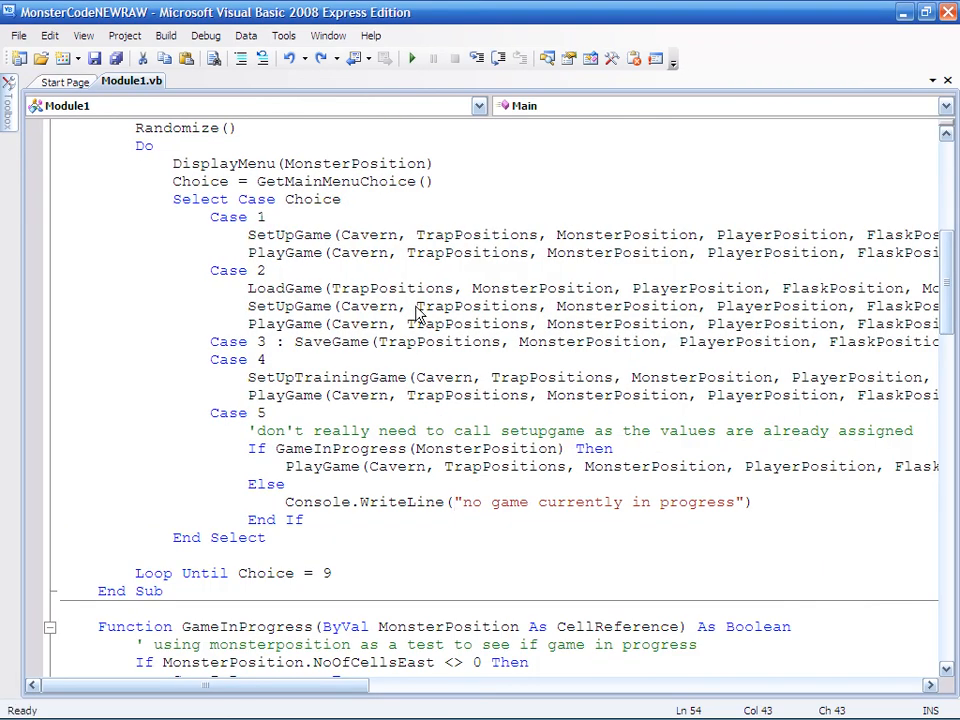
pyautogui.scroll(-3)
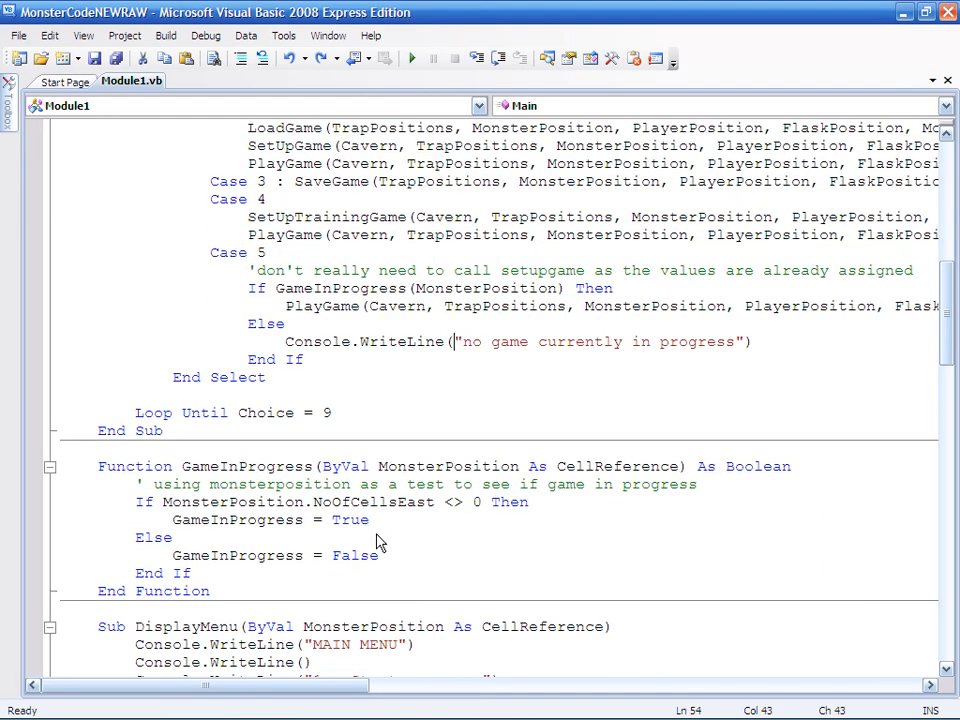
pyautogui.moveTo(247, 485)
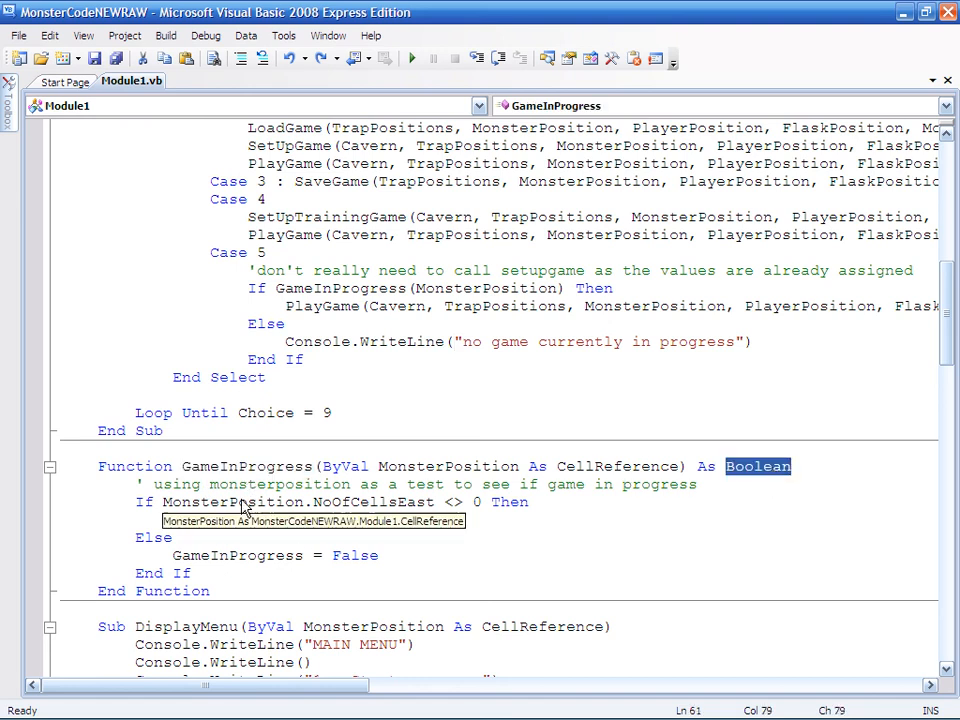
pyautogui.moveTo(355, 512)
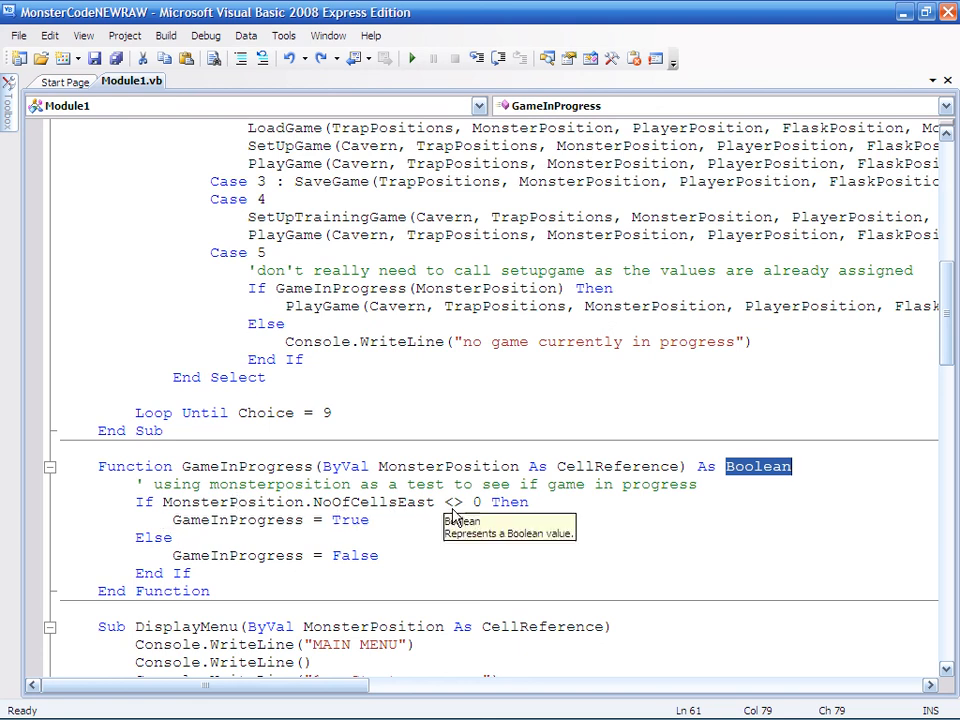
pyautogui.moveTo(456, 524)
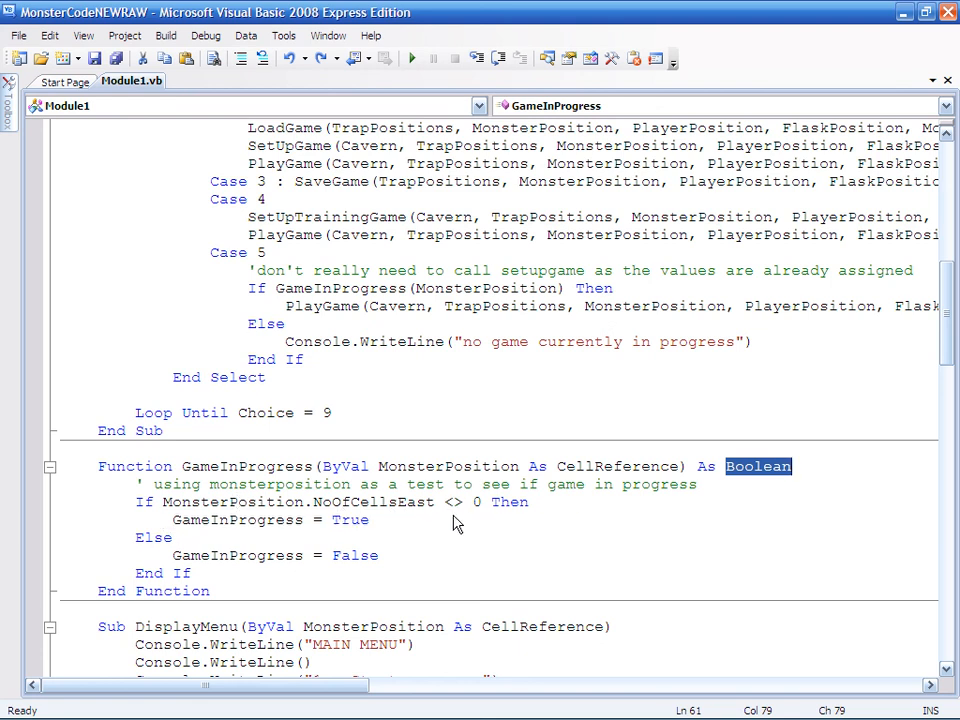
pyautogui.moveTo(450, 510)
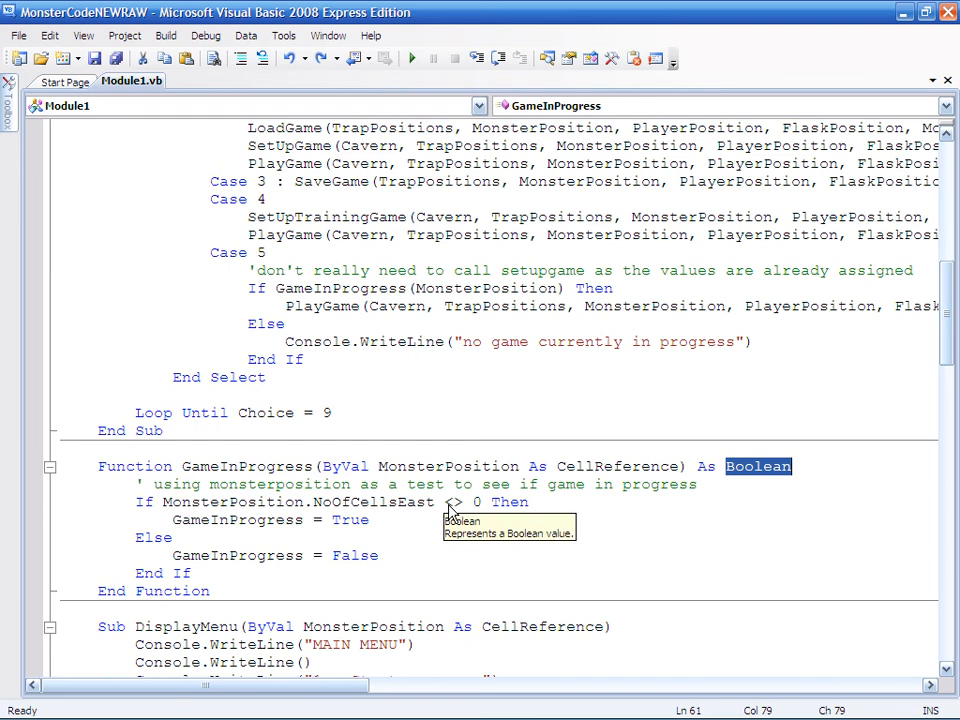
pyautogui.moveTo(500, 543)
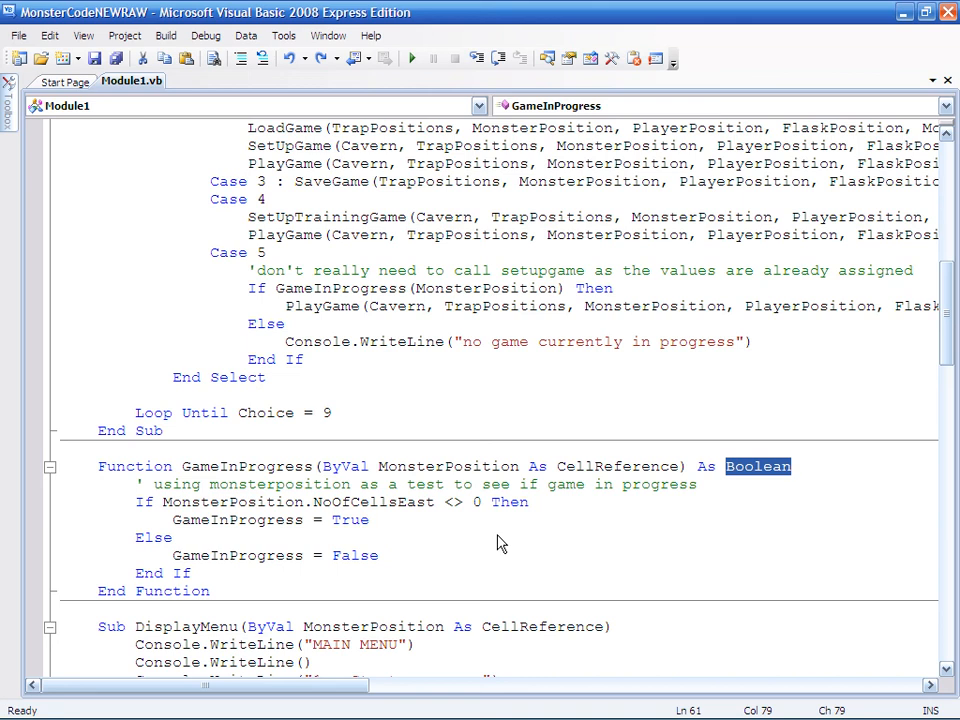
pyautogui.moveTo(258, 515)
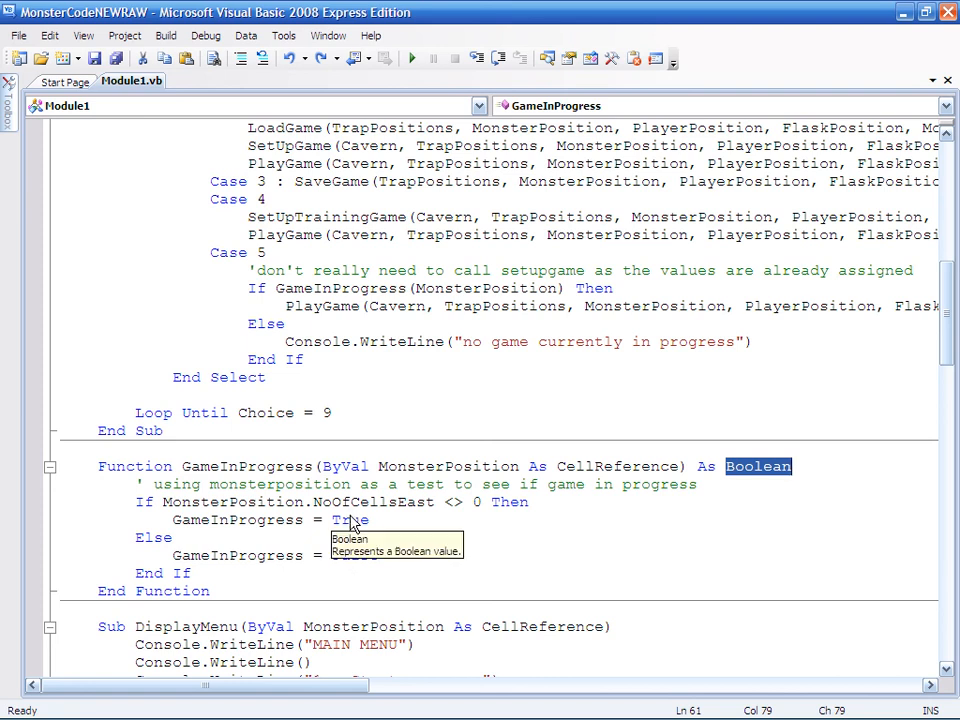
pyautogui.moveTo(338, 573)
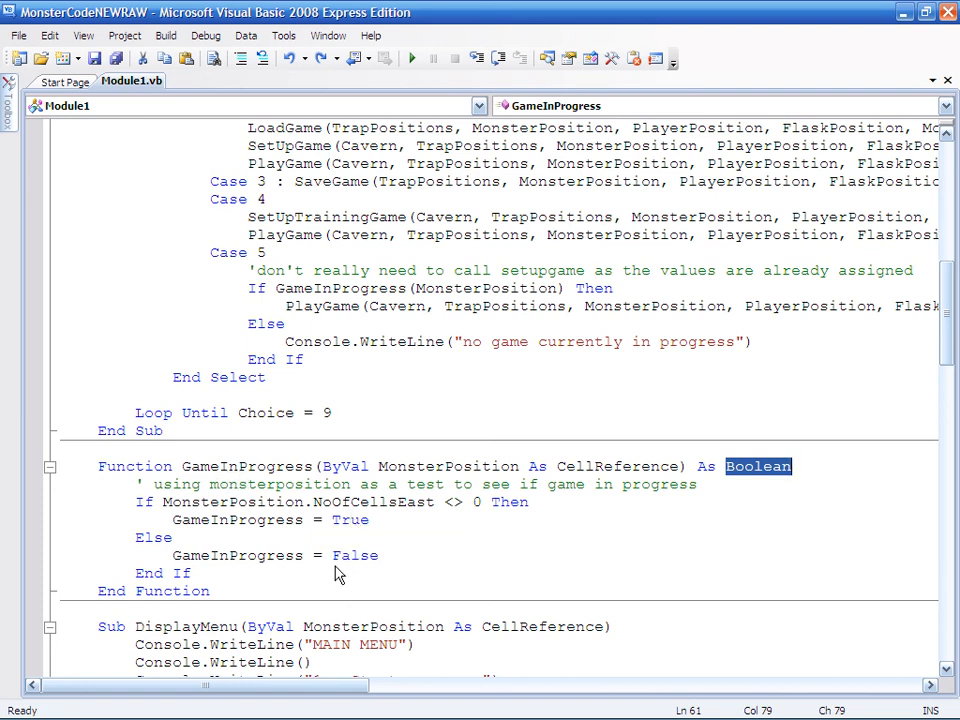
pyautogui.scroll(3)
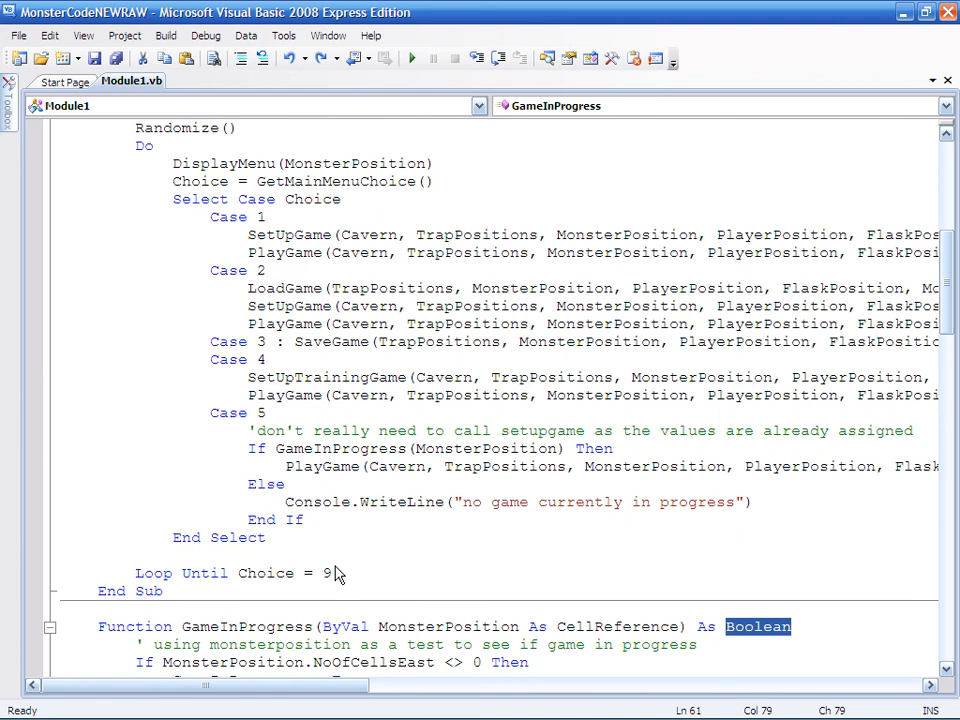
pyautogui.scroll(-3)
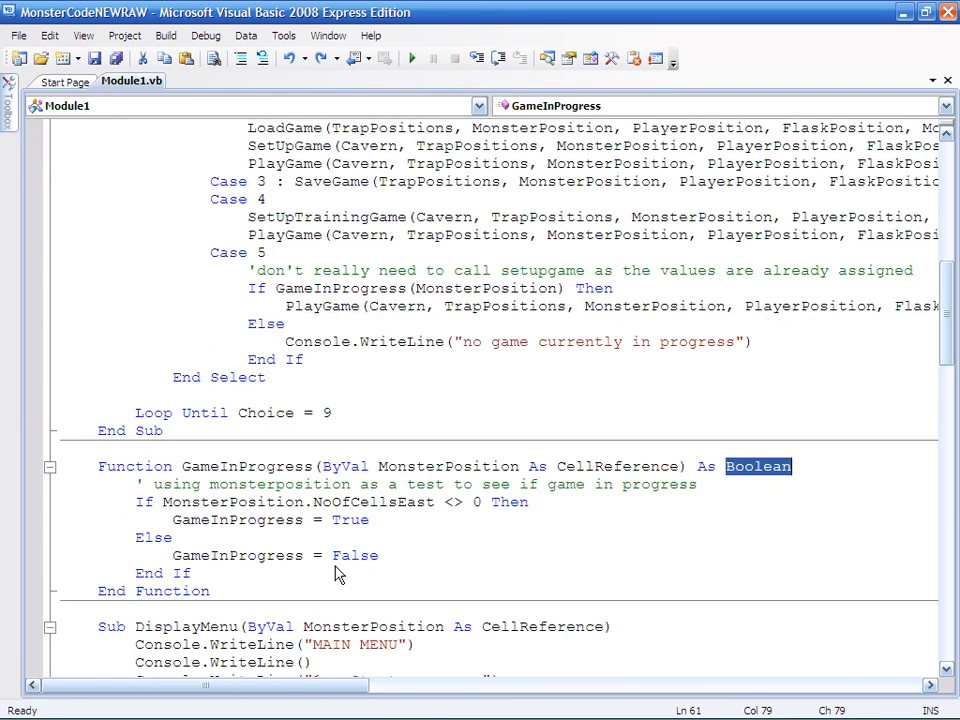
pyautogui.scroll(-3)
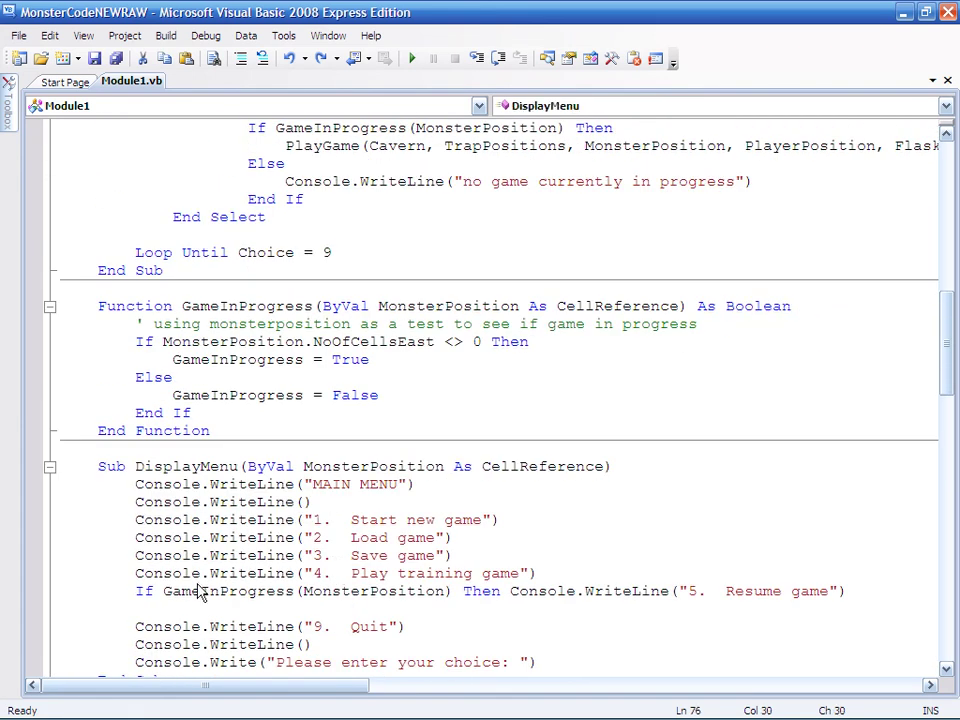
pyautogui.moveTo(658, 602)
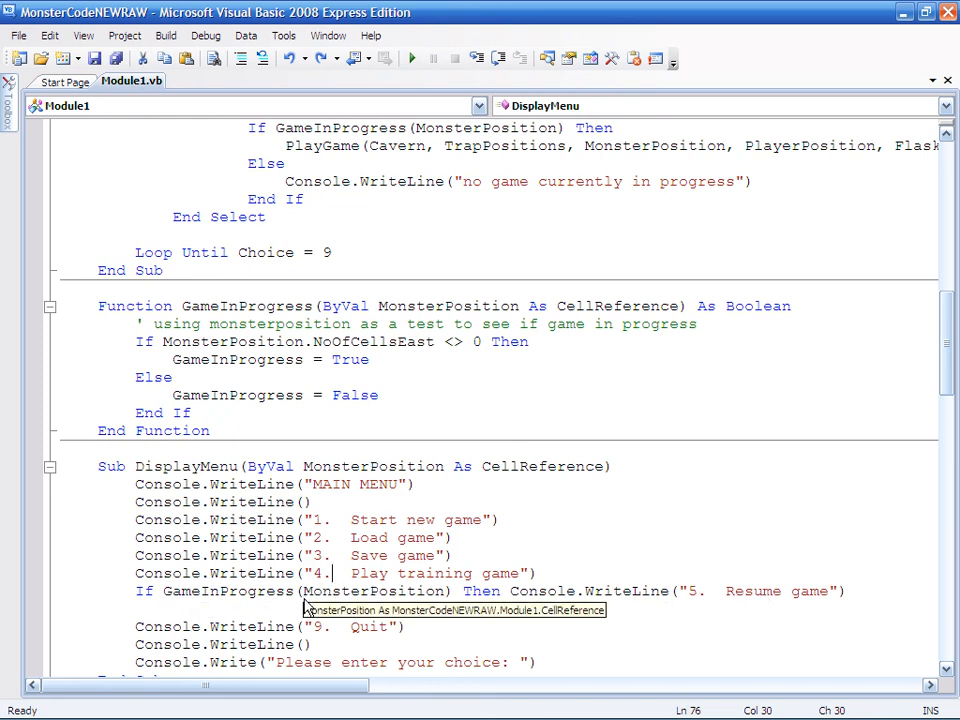
pyautogui.scroll(3)
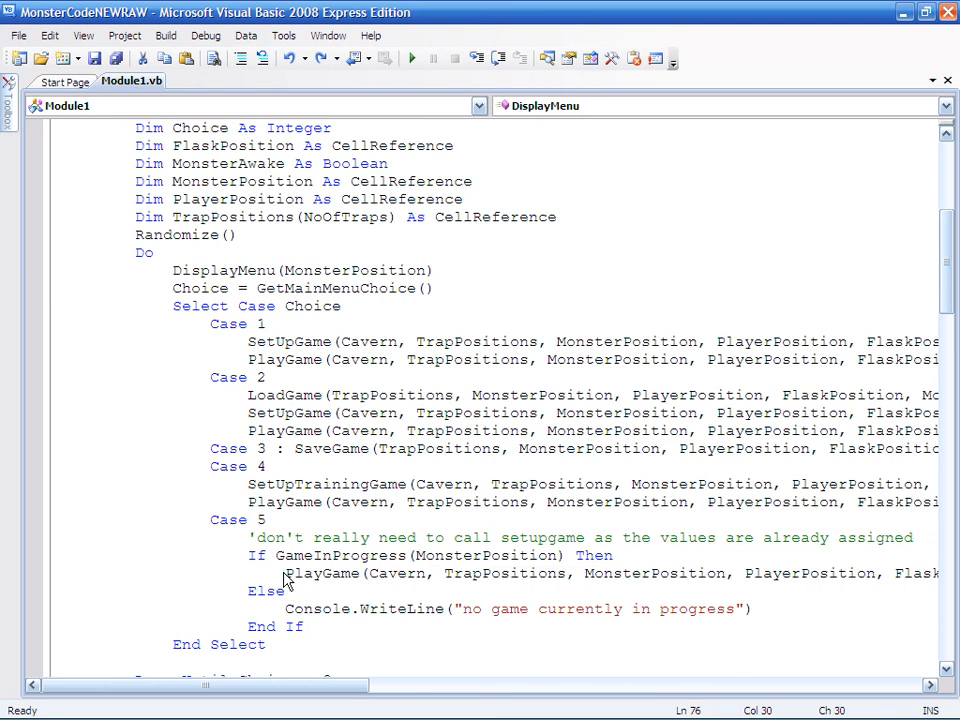
pyautogui.moveTo(275, 610)
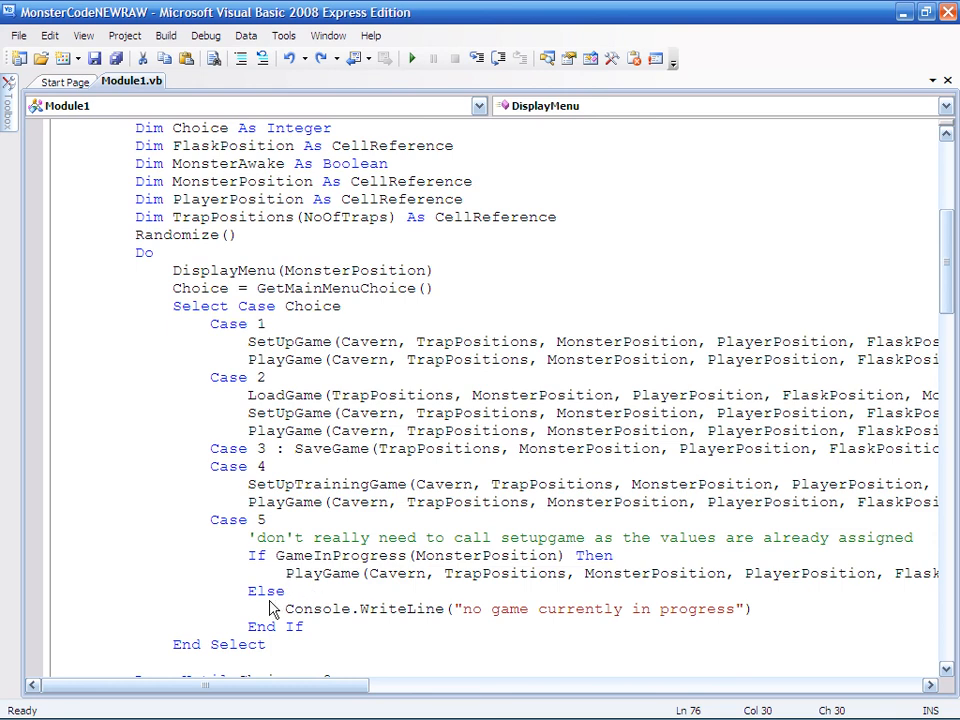